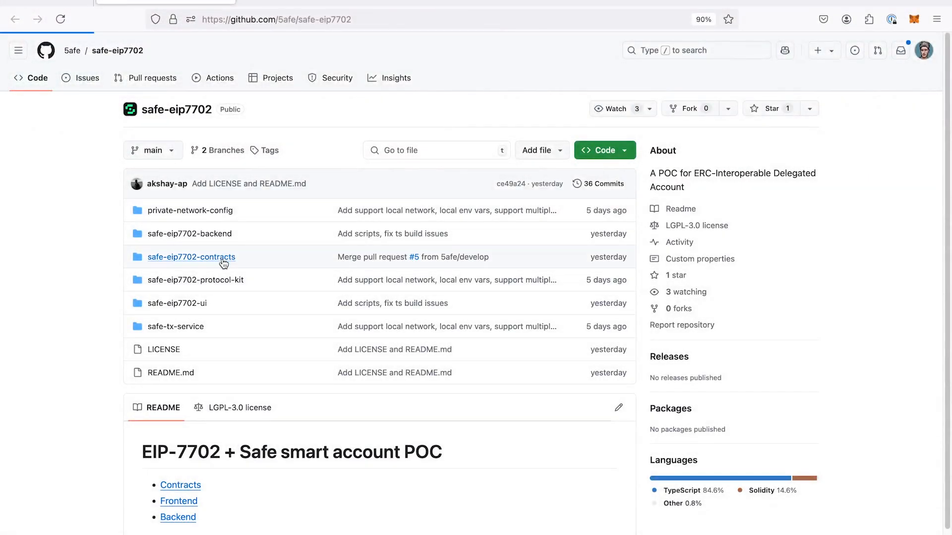
Browse into the safe-eip7702-contracts folder and its src folder
{"action": "left_click", "coordinate": [190, 257]}
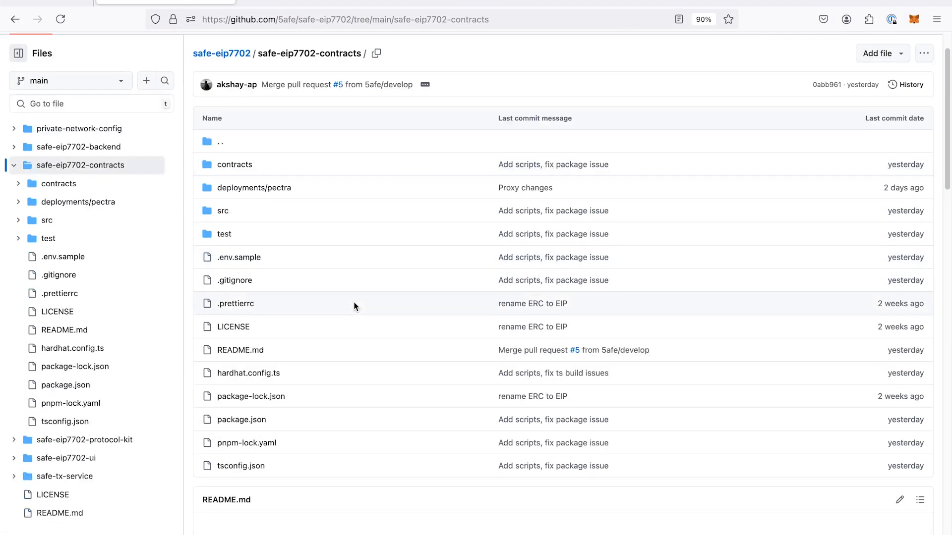
{"action": "mouse_move", "coordinate": [223, 211]}
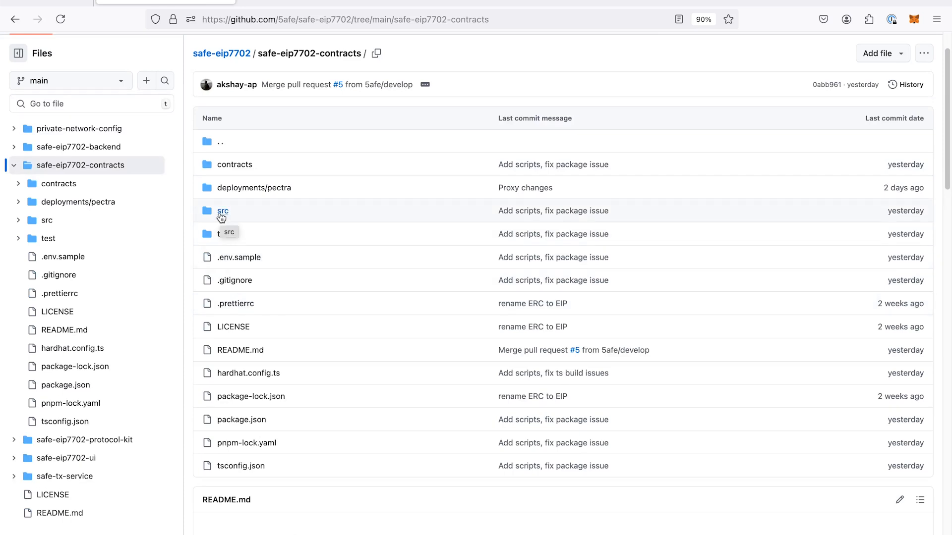
{"action": "left_click", "coordinate": [223, 210]}
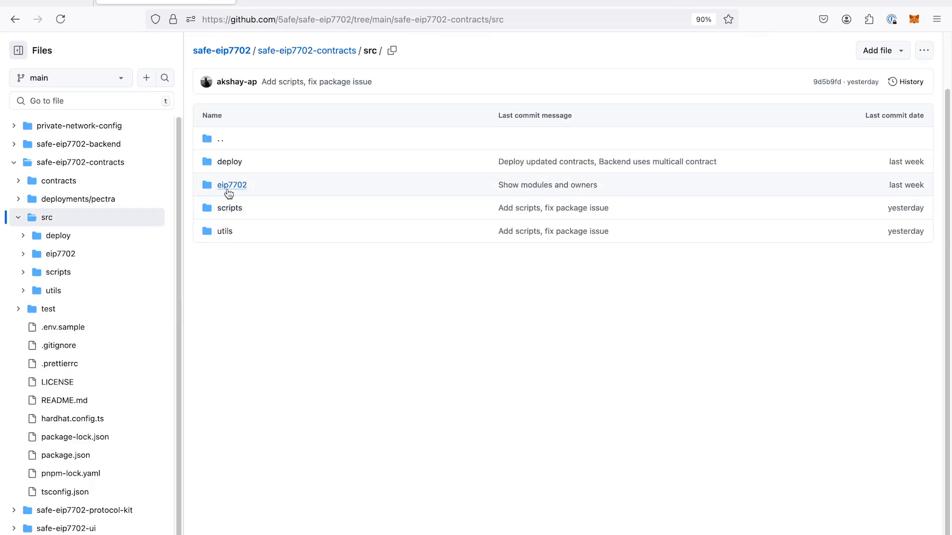
{"action": "mouse_move", "coordinate": [227, 229]}
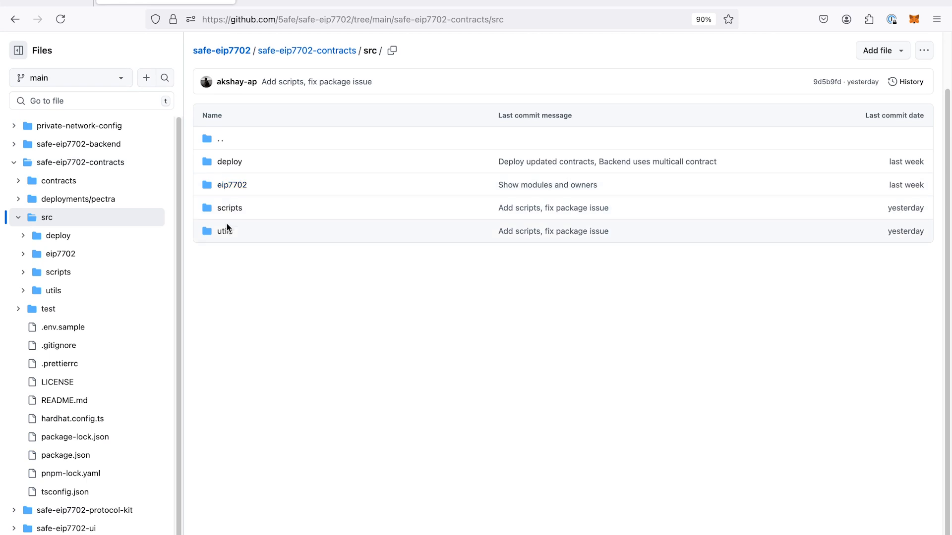
{"action": "mouse_move", "coordinate": [228, 229]}
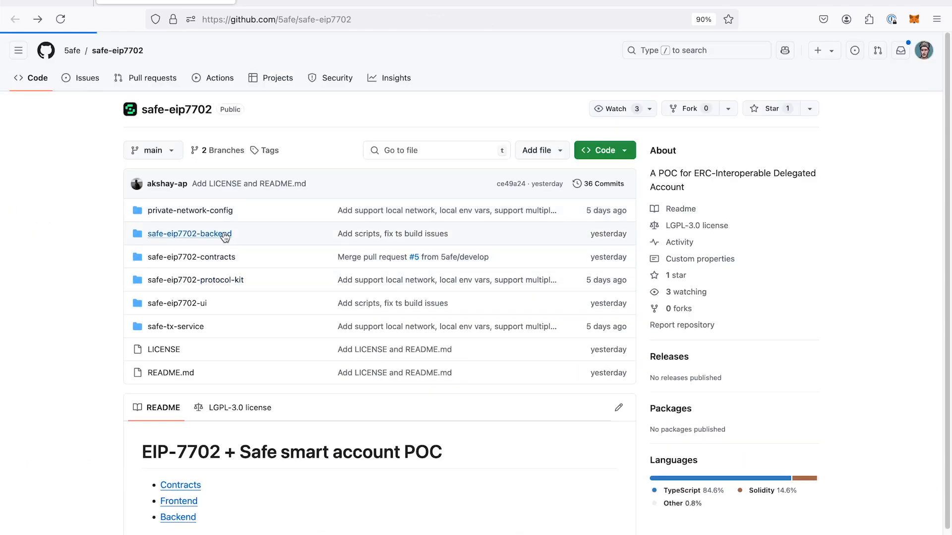
{"action": "left_click", "coordinate": [189, 234]}
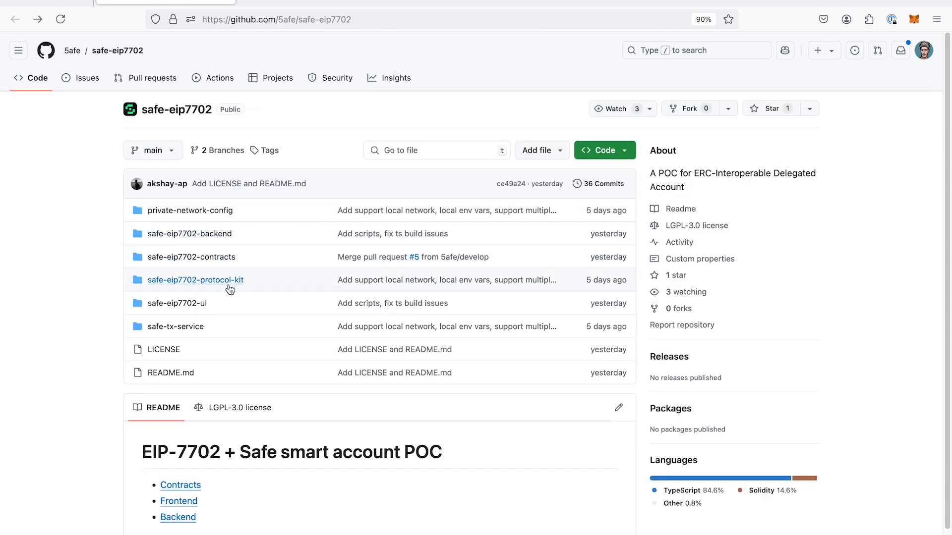
{"action": "mouse_move", "coordinate": [177, 303]}
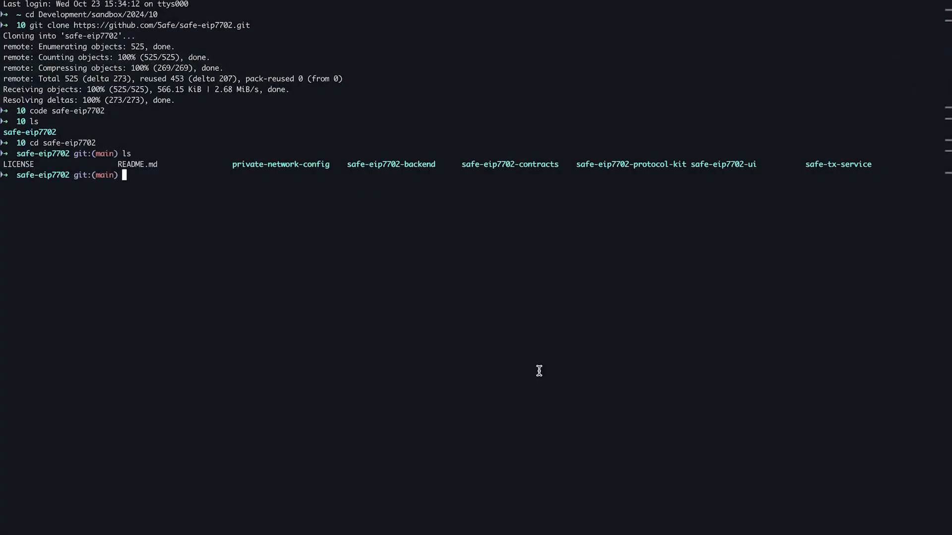
Run the code command to open safe-eip7702-contracts/ in Visual Studio Code
{"action": "type", "text": "c"}
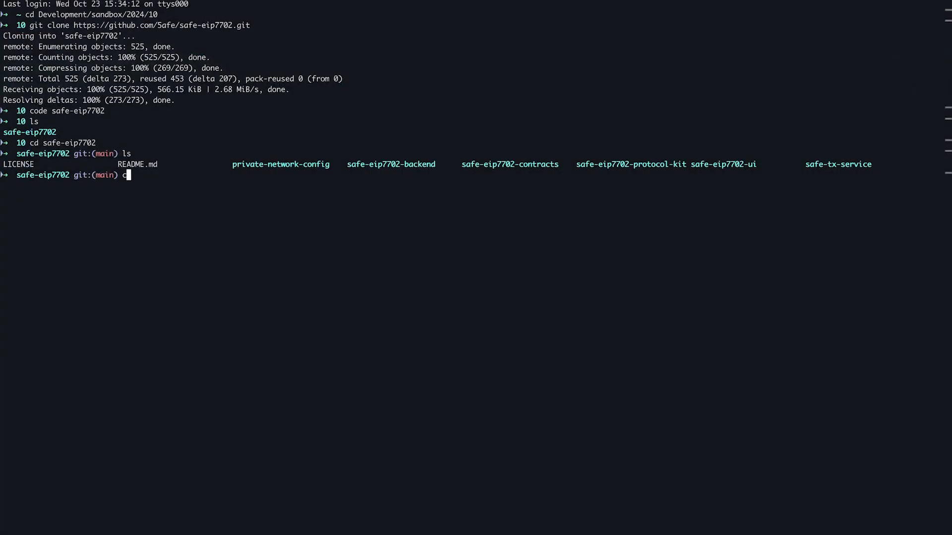
{"action": "type", "text": "ode safe-eip7702-contracts/"}
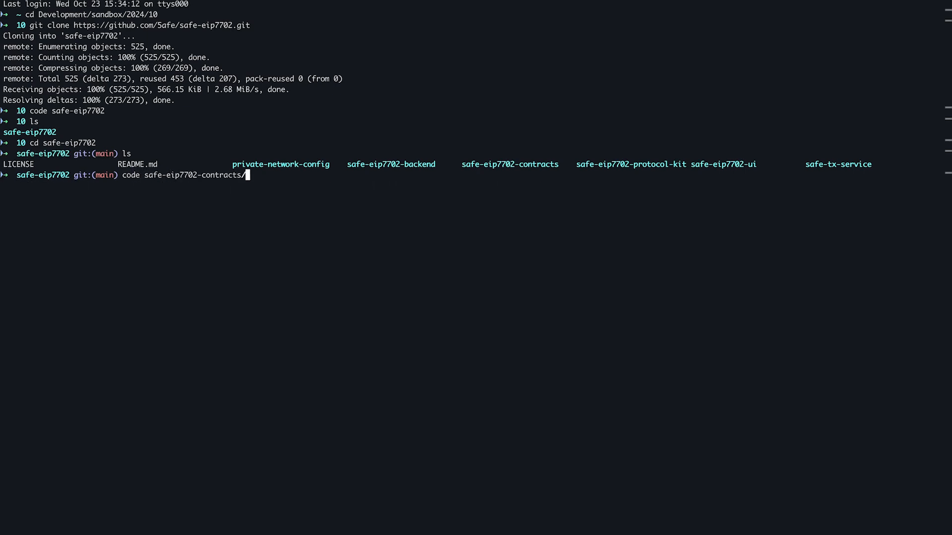
{"action": "key", "text": "enter"}
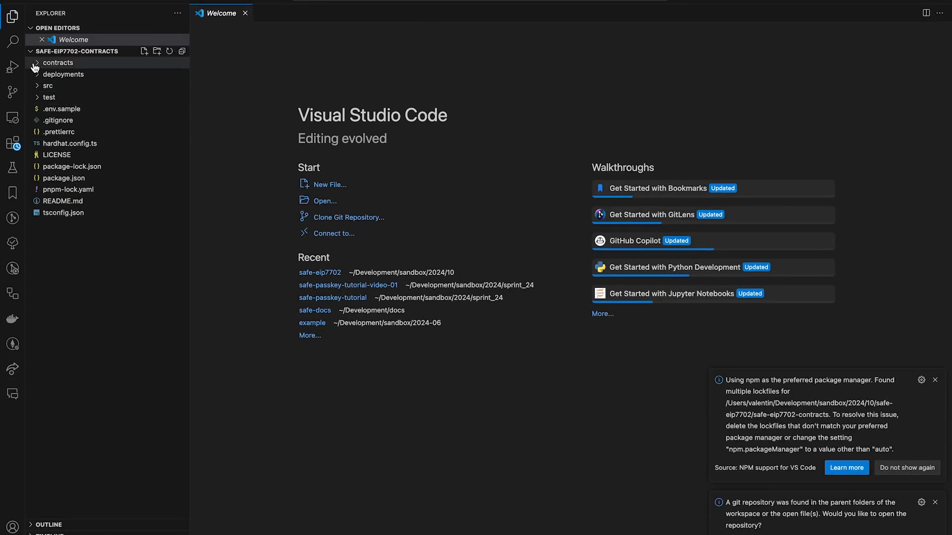
{"action": "mouse_move", "coordinate": [263, 185]}
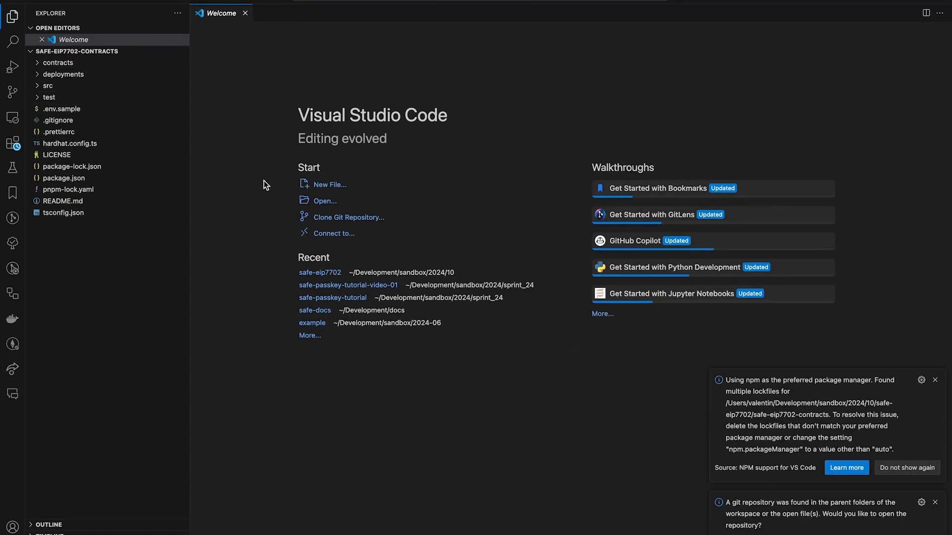
Run pnpm i in the integrated terminal to install the contracts project's dependencies
{"action": "key", "text": "ctrl+`"}
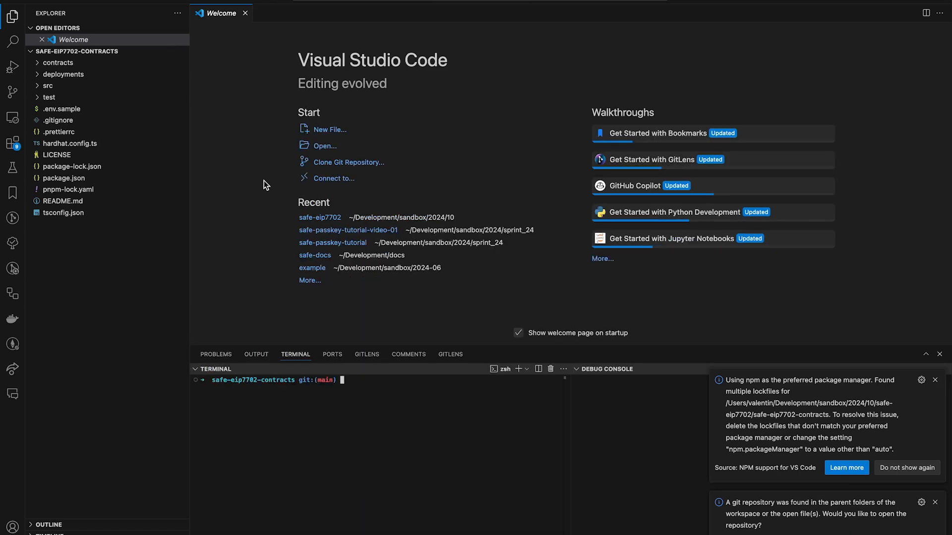
{"action": "type", "text": "pnpm i"}
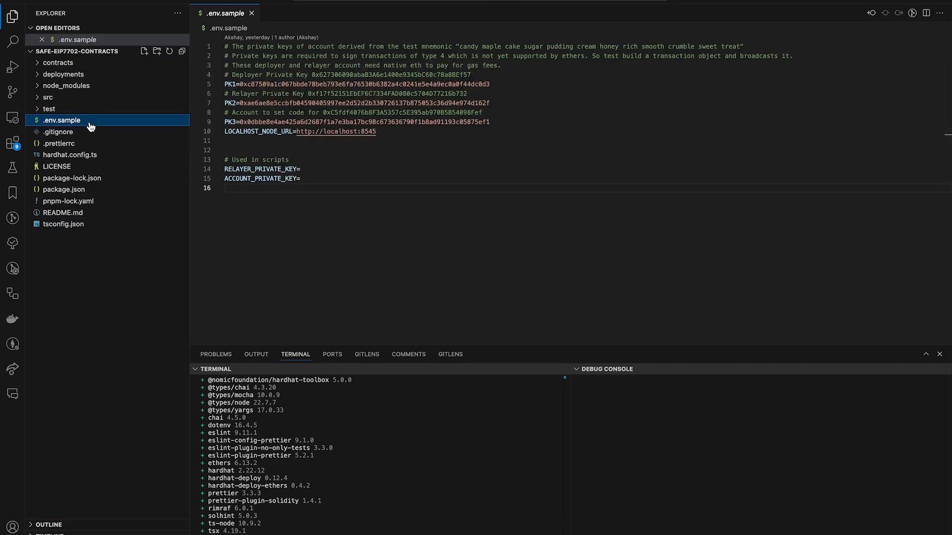
{"action": "mouse_move", "coordinate": [62, 120]}
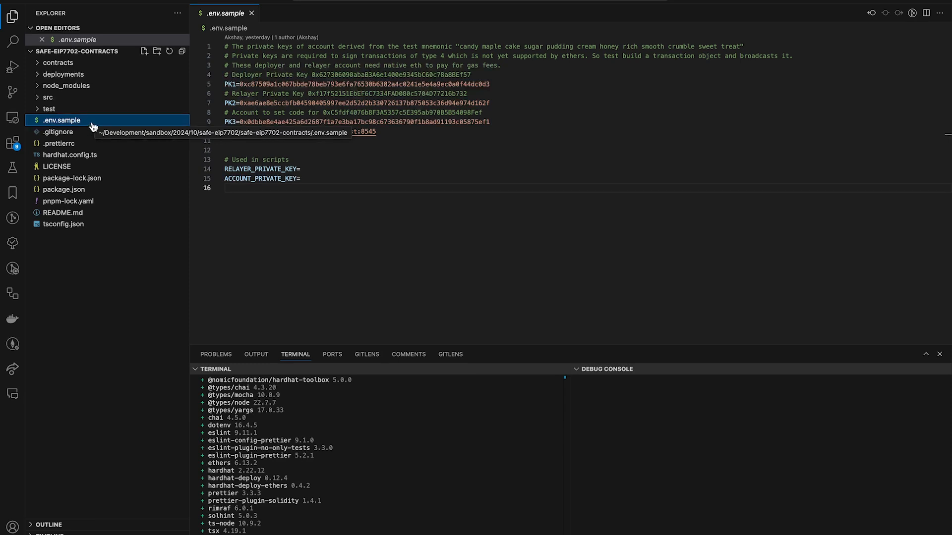
{"action": "mouse_move", "coordinate": [79, 120]}
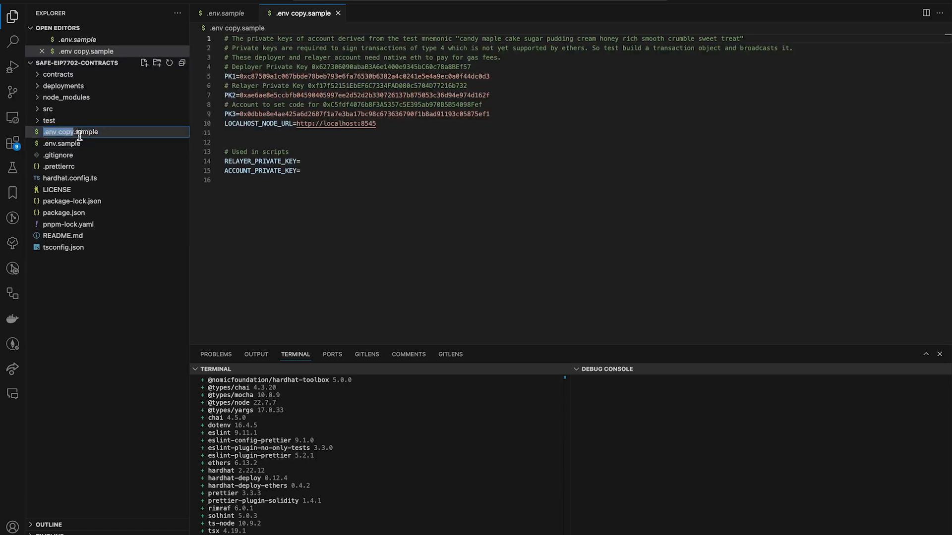
Rename the copied .env.sample to .env and select its RELAYER_PRIVATE_KEY line
{"action": "double_click", "coordinate": [71, 132]}
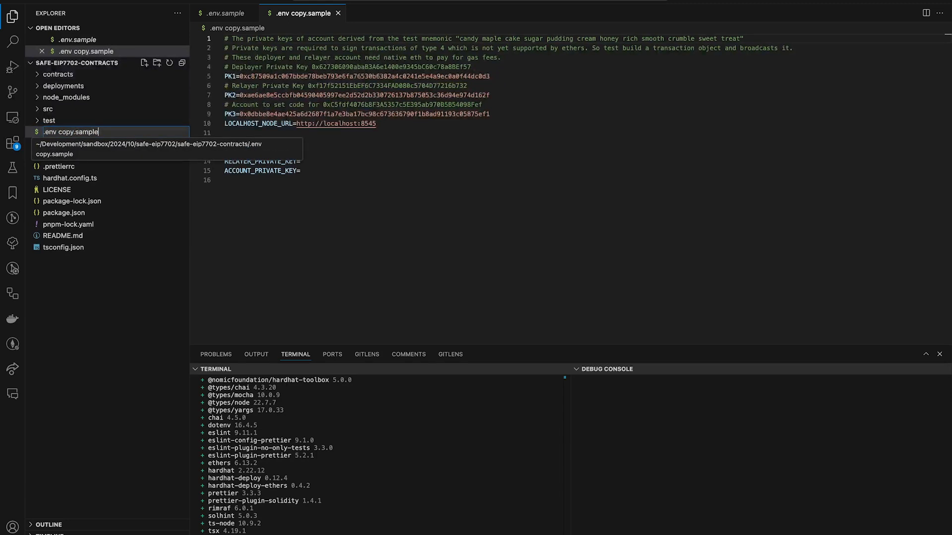
{"action": "key", "text": "Enter"}
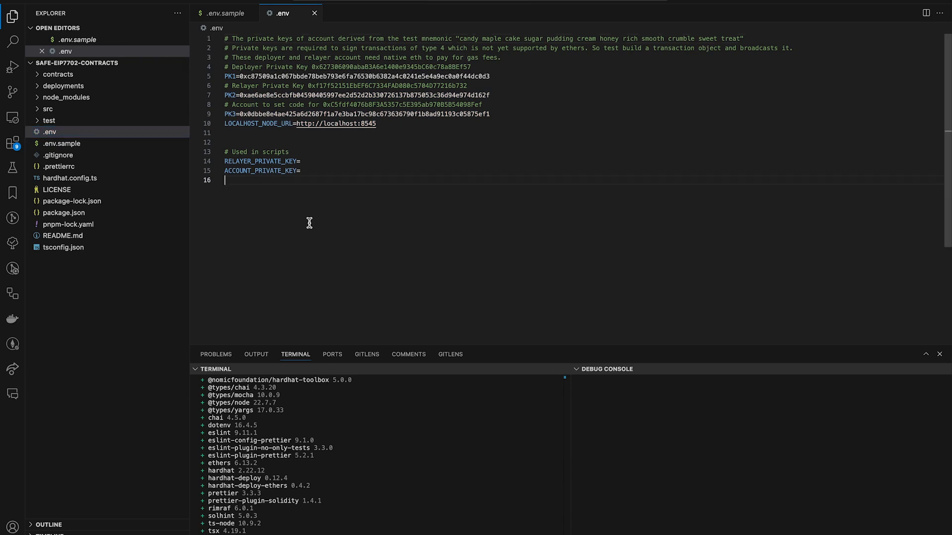
{"action": "double_click", "coordinate": [261, 161]}
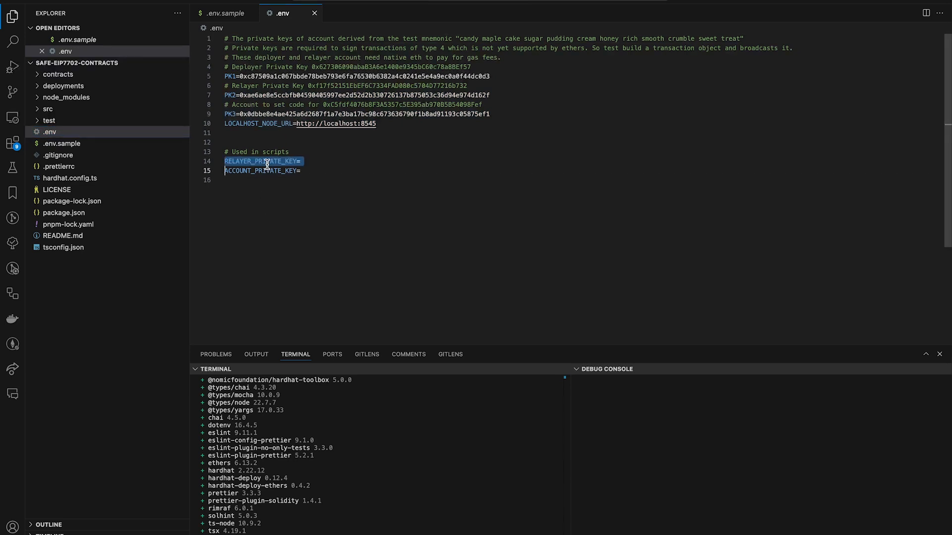
{"action": "left_click", "coordinate": [301, 162]}
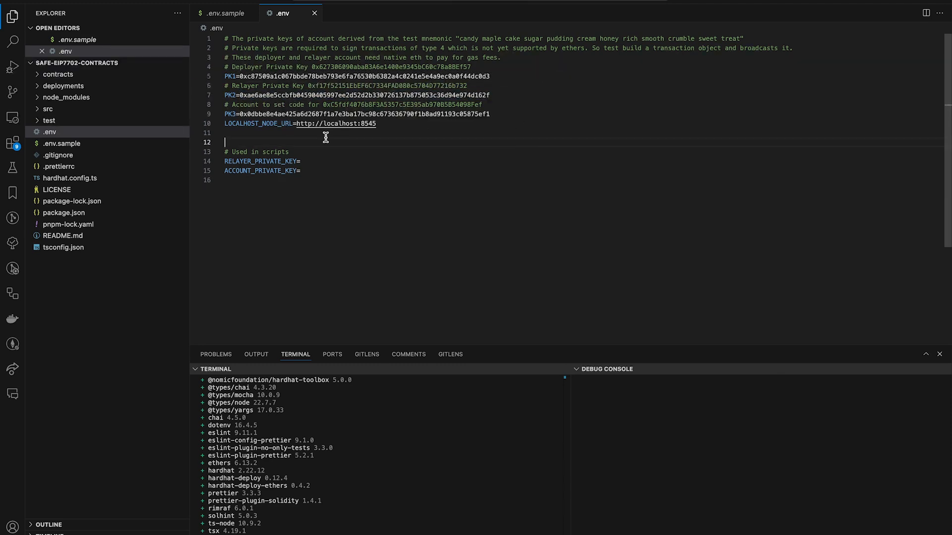
{"action": "left_click", "coordinate": [70, 178]}
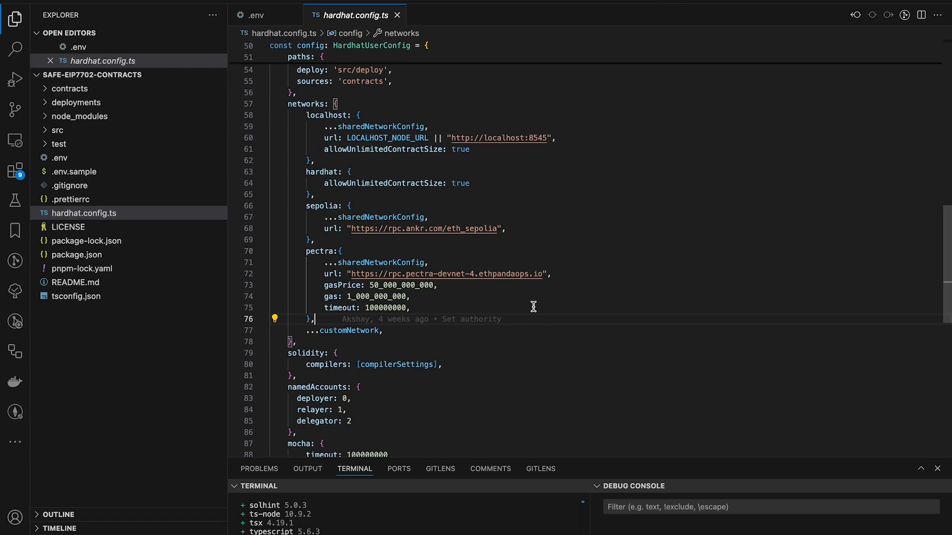
{"action": "mouse_move", "coordinate": [574, 274]}
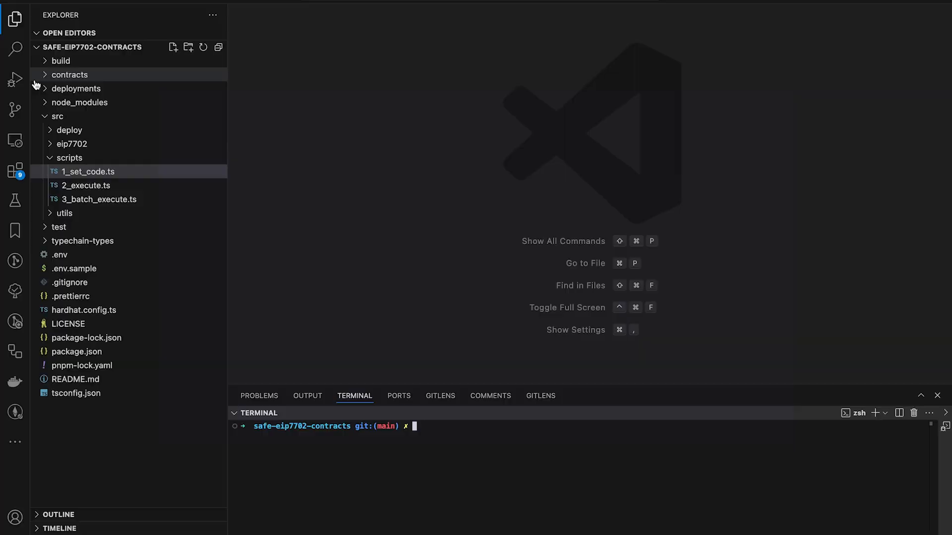
{"action": "mouse_move", "coordinate": [100, 159]}
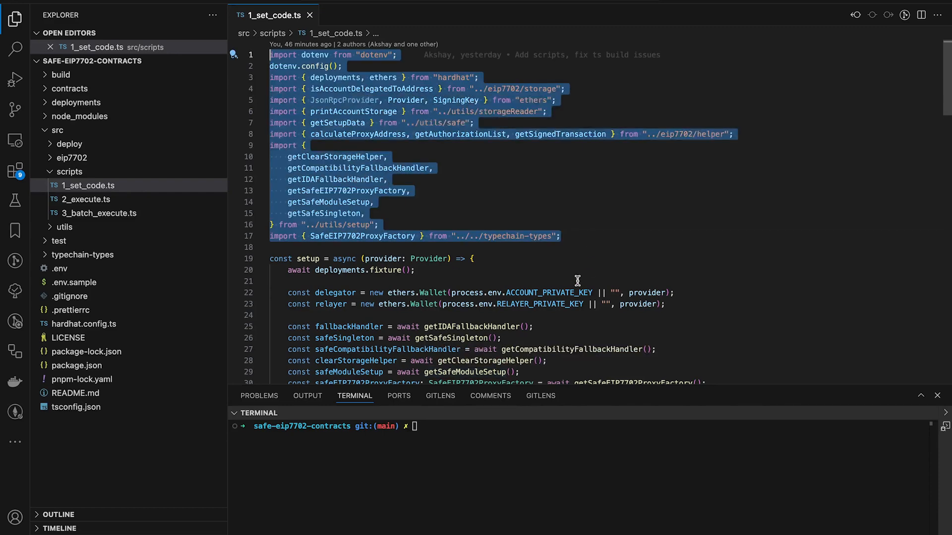
Scroll through 1_set_code.ts to review its imports and setup function
{"action": "scroll", "scroll_direction": "down", "scroll_amount": 3}
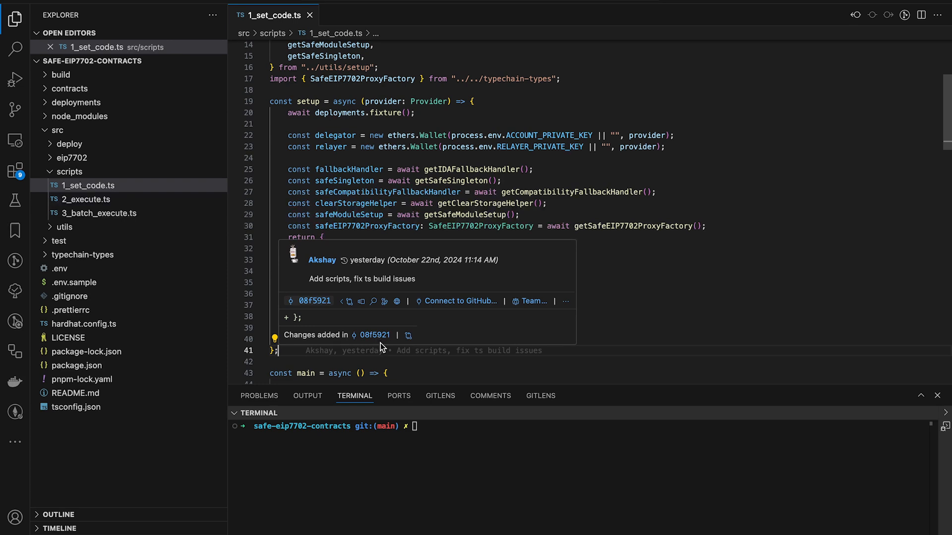
{"action": "mouse_move", "coordinate": [379, 349]}
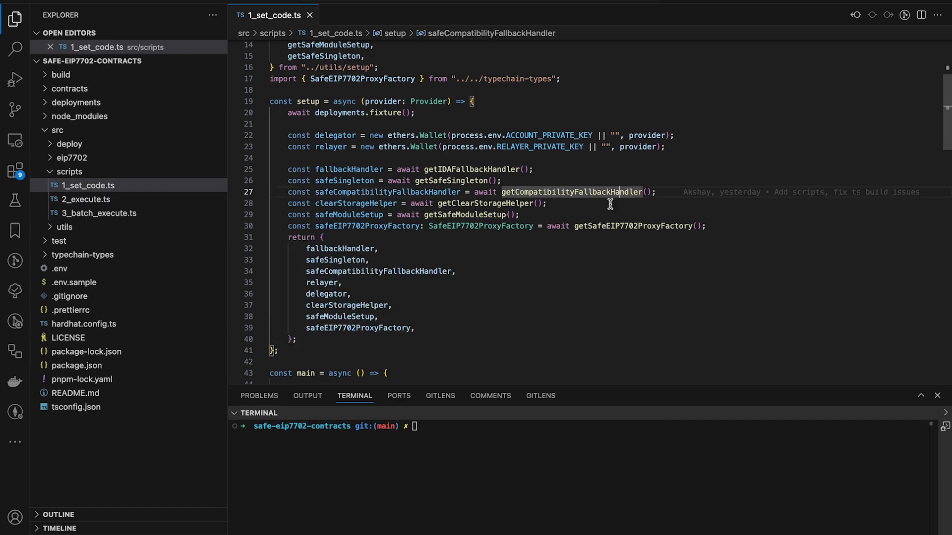
{"action": "mouse_move", "coordinate": [511, 226]}
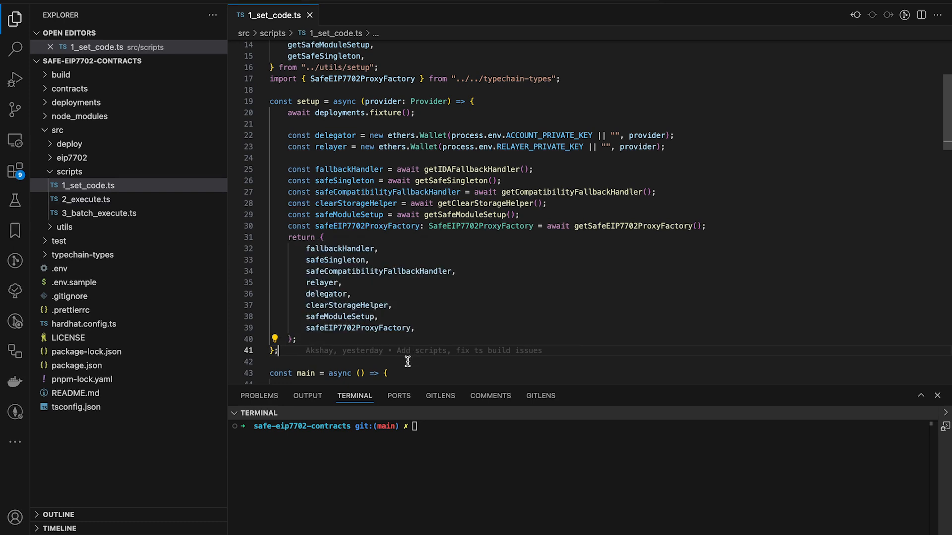
{"action": "mouse_move", "coordinate": [426, 340]}
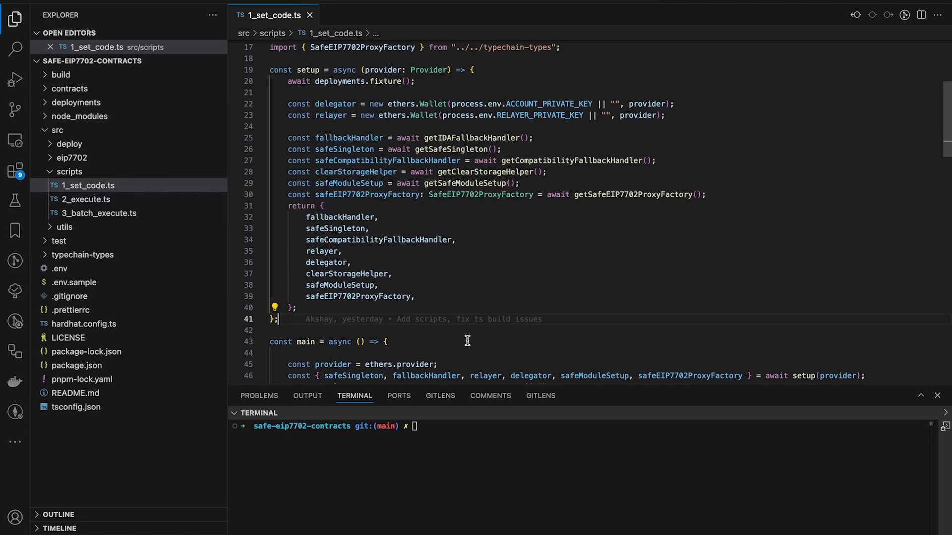
{"action": "mouse_move", "coordinate": [478, 320]}
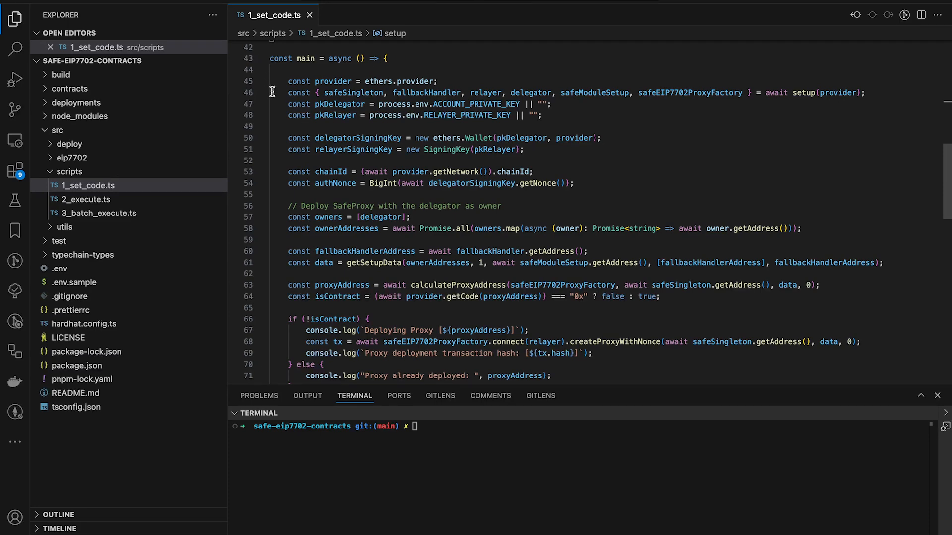
{"action": "mouse_move", "coordinate": [276, 133]}
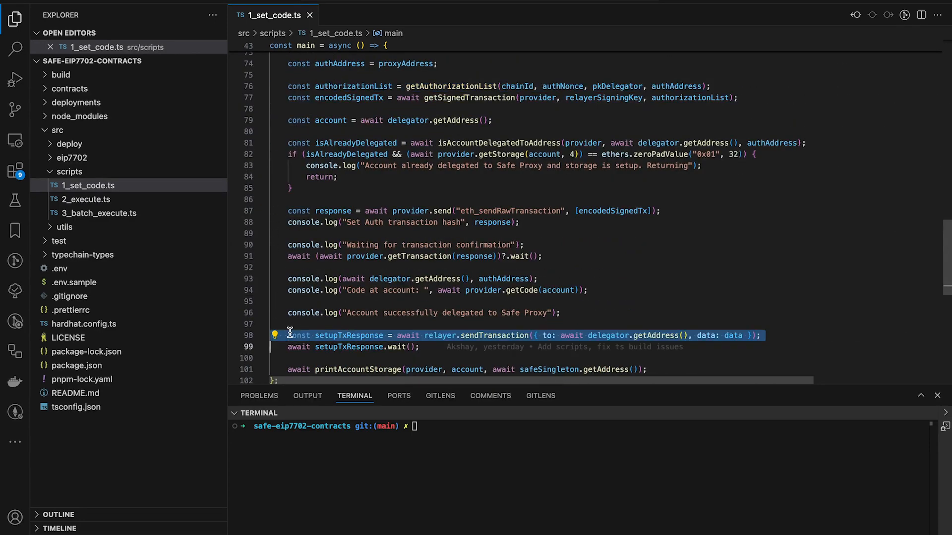
{"action": "scroll", "scroll_direction": "down", "scroll_amount": 3}
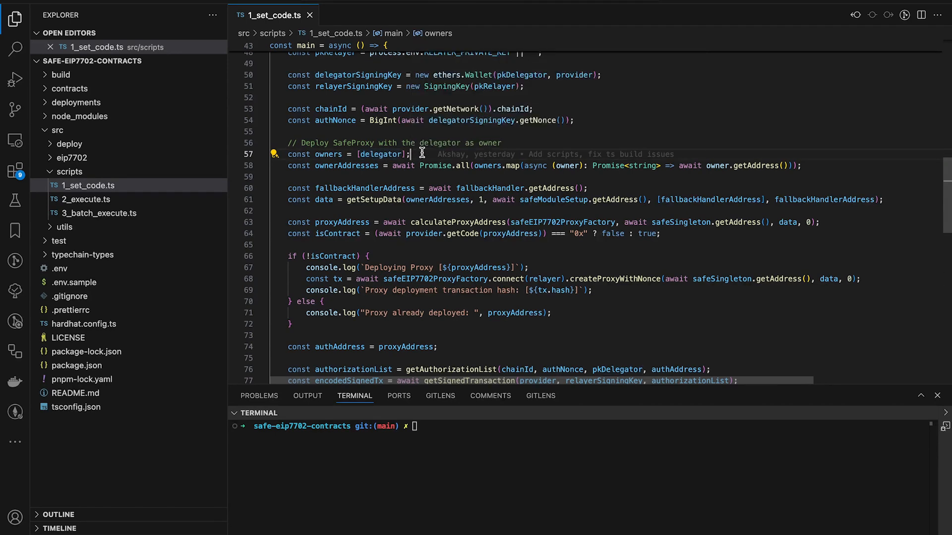
{"action": "mouse_move", "coordinate": [422, 154]}
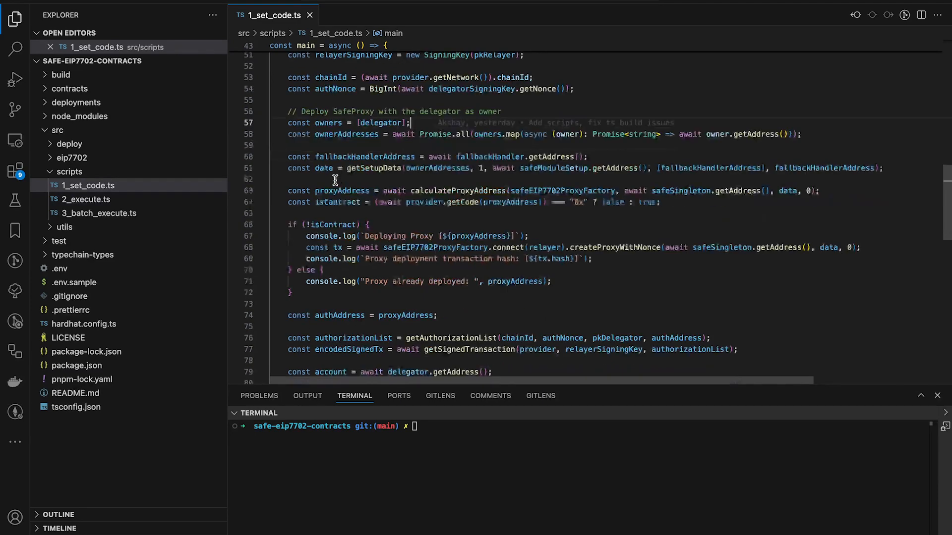
{"action": "scroll", "scroll_direction": "down", "scroll_amount": 3}
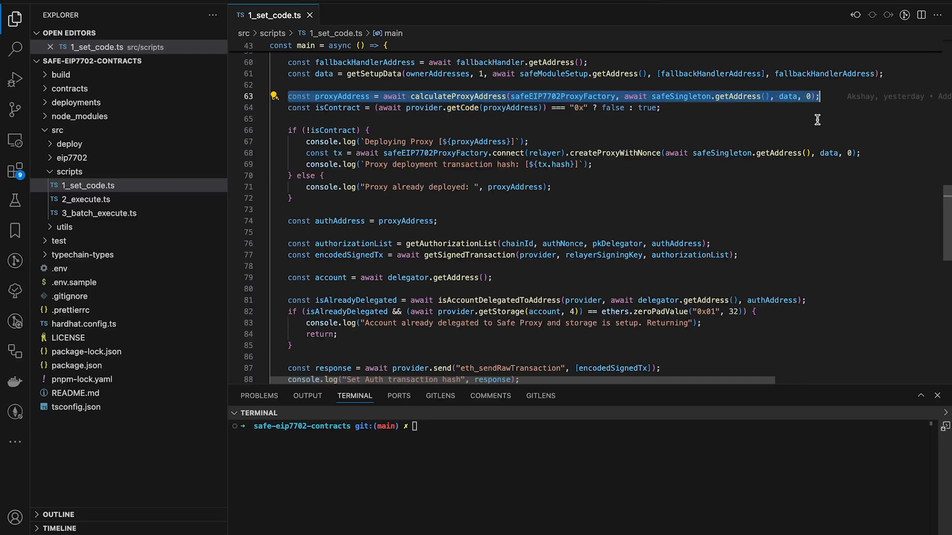
{"action": "mouse_move", "coordinate": [297, 153]}
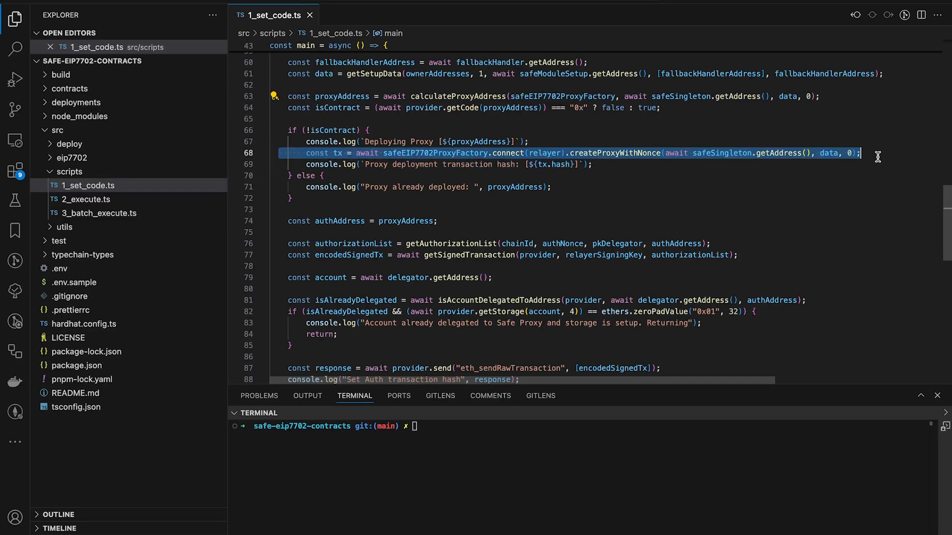
{"action": "scroll", "scroll_direction": "down", "scroll_amount": 3}
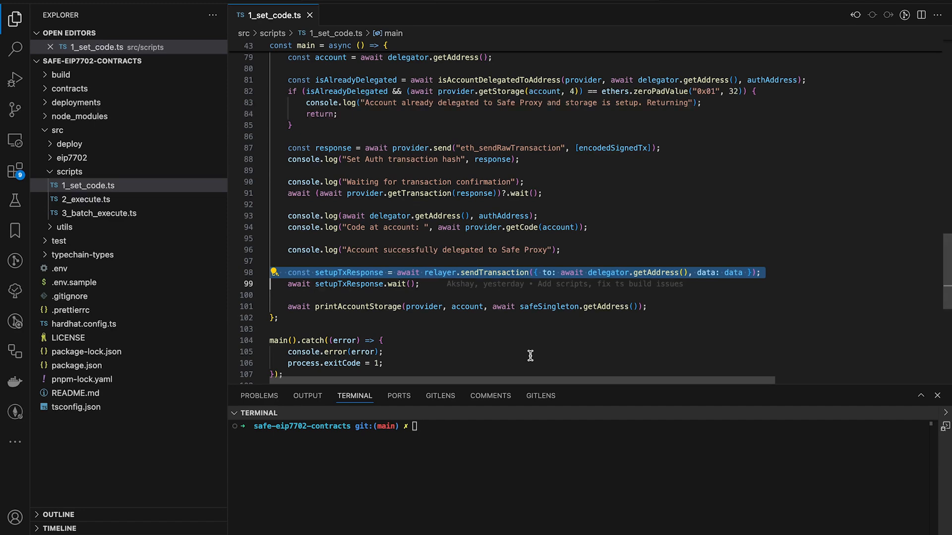
{"action": "scroll", "scroll_direction": "down", "scroll_amount": 3}
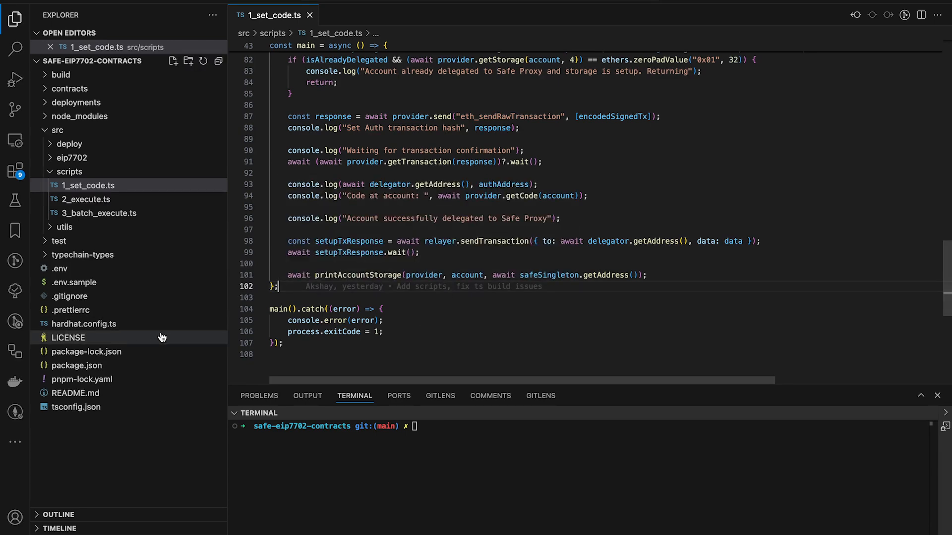
{"action": "mouse_move", "coordinate": [100, 361]}
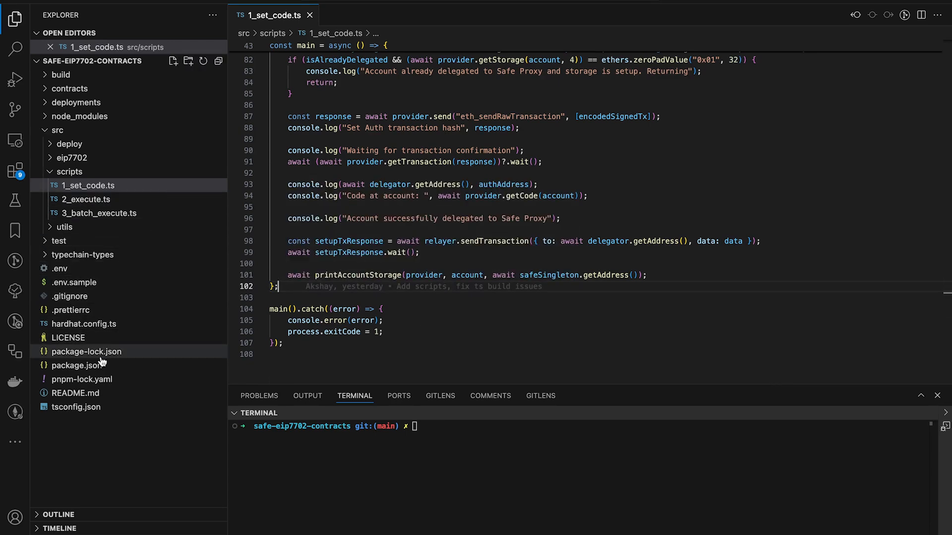
Open README.md from the Explorer
{"action": "left_click", "coordinate": [75, 393]}
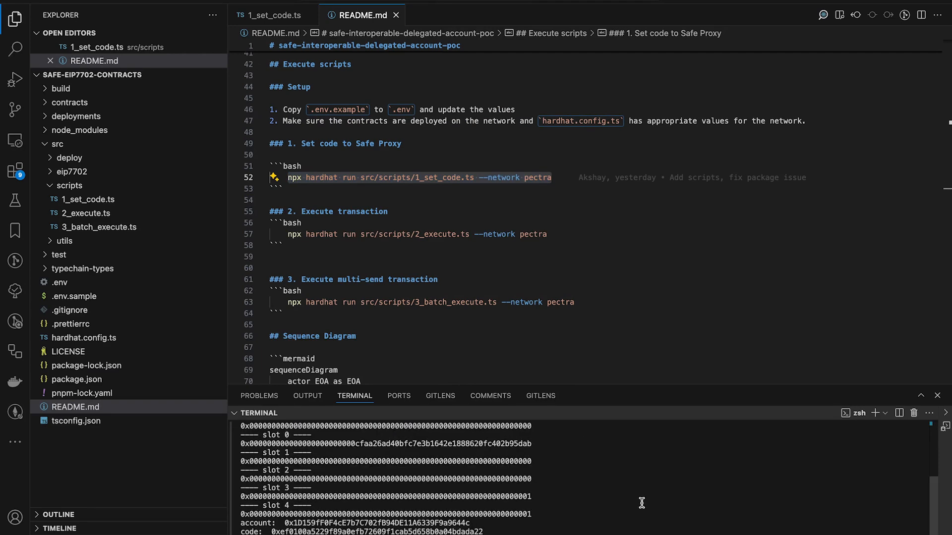
{"action": "mouse_move", "coordinate": [624, 491]}
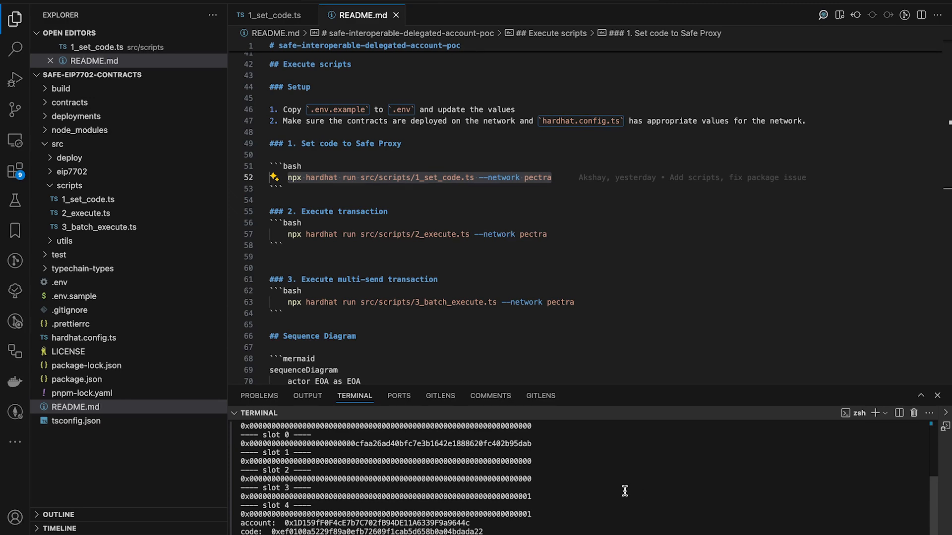
{"action": "mouse_move", "coordinate": [593, 383]}
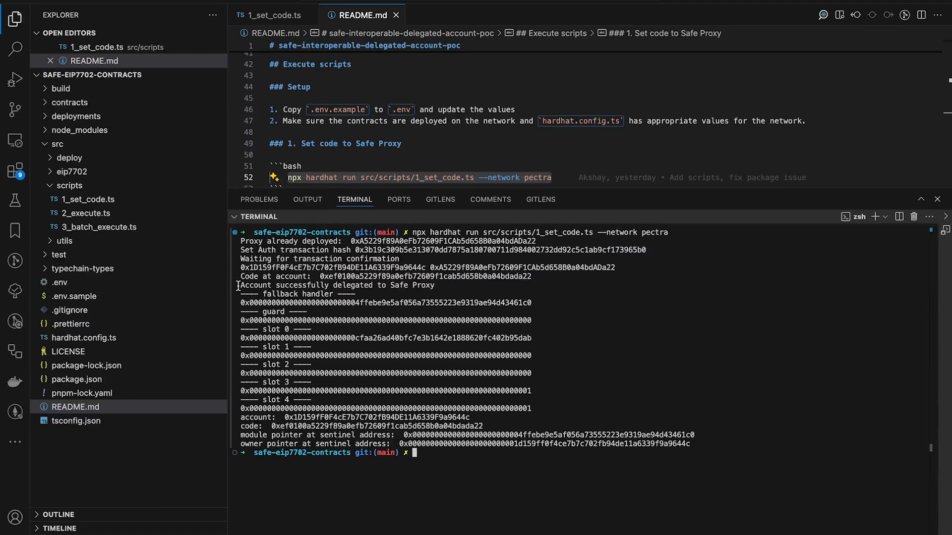
Select the delegated account address in the terminal output
{"action": "triple_click", "coordinate": [386, 338]}
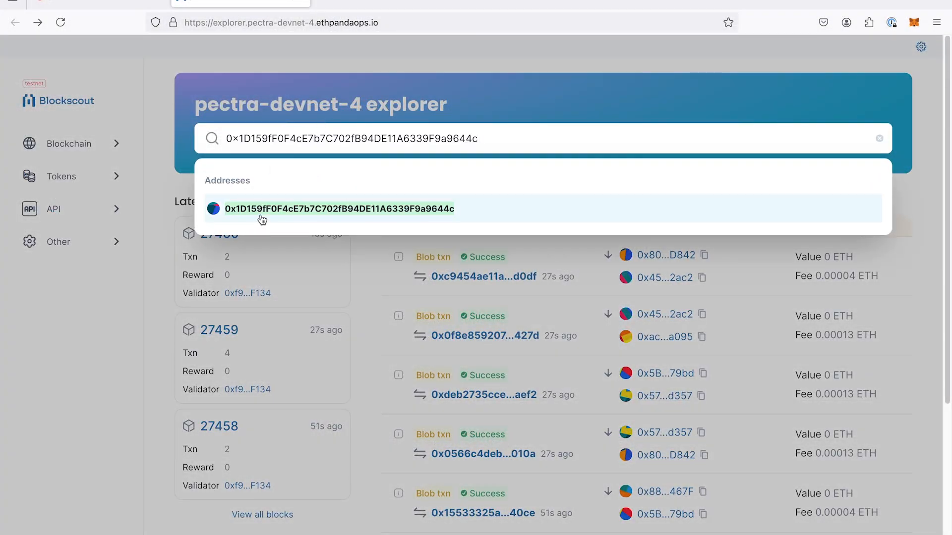
Open the delegated account's Blockscout page and view its 0xef0100-prefixed deployed bytecode
{"action": "left_click", "coordinate": [338, 209]}
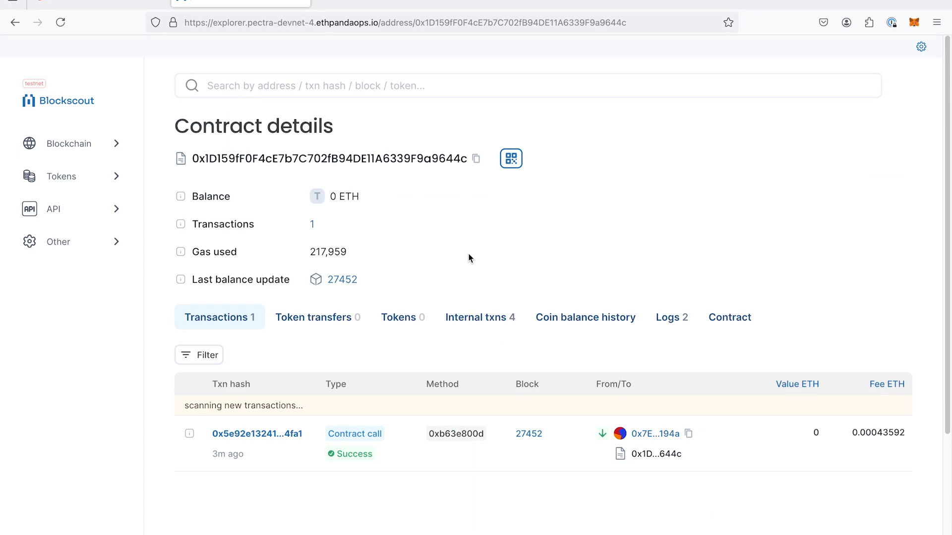
{"action": "mouse_move", "coordinate": [328, 181]}
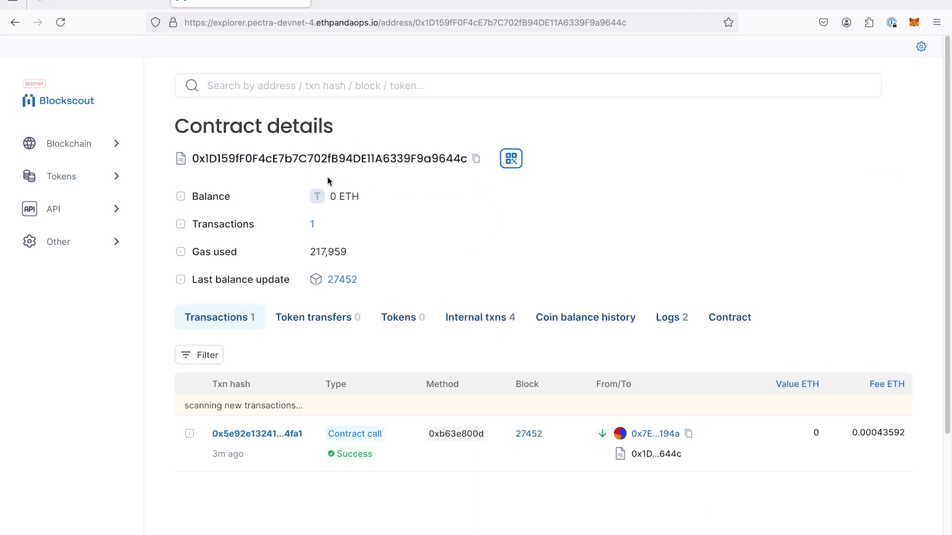
{"action": "left_click", "coordinate": [730, 317]}
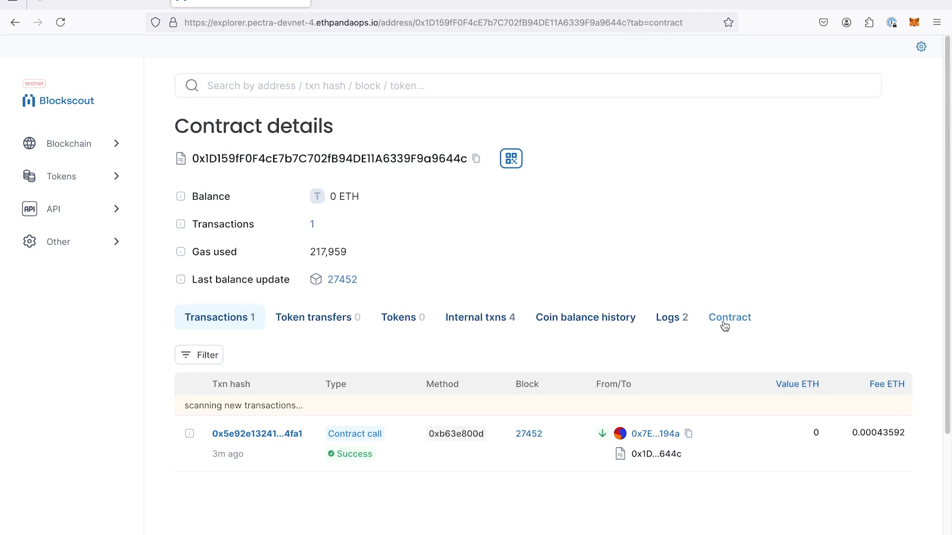
{"action": "left_click", "coordinate": [729, 317]}
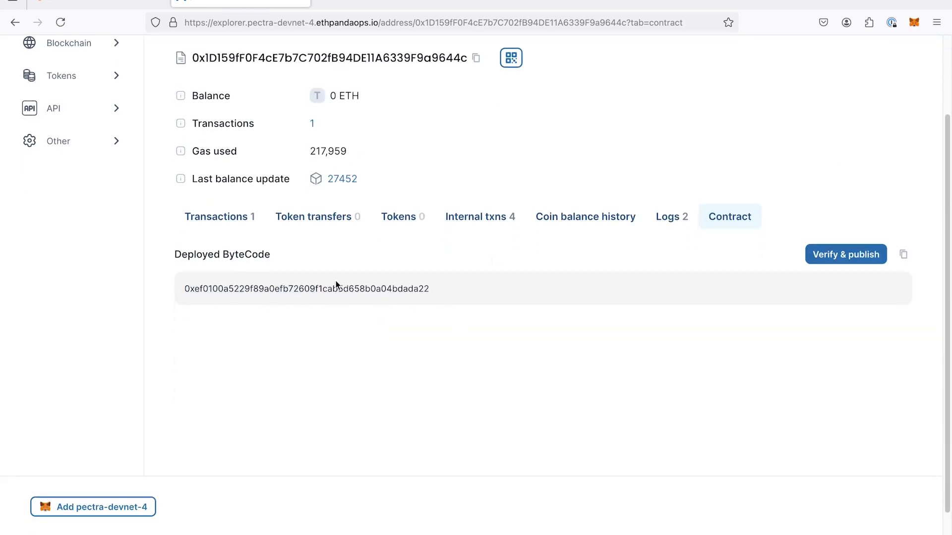
{"action": "mouse_move", "coordinate": [311, 289]}
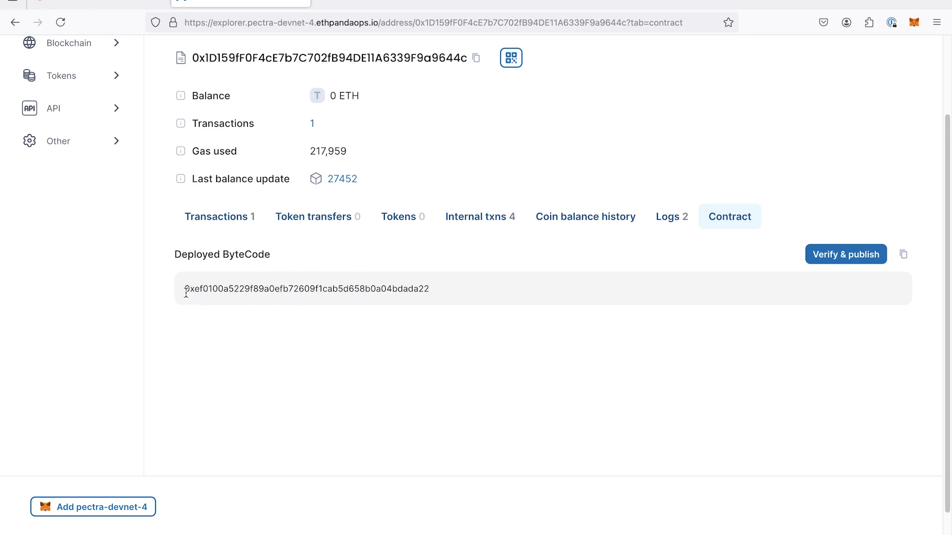
{"action": "mouse_move", "coordinate": [195, 289]}
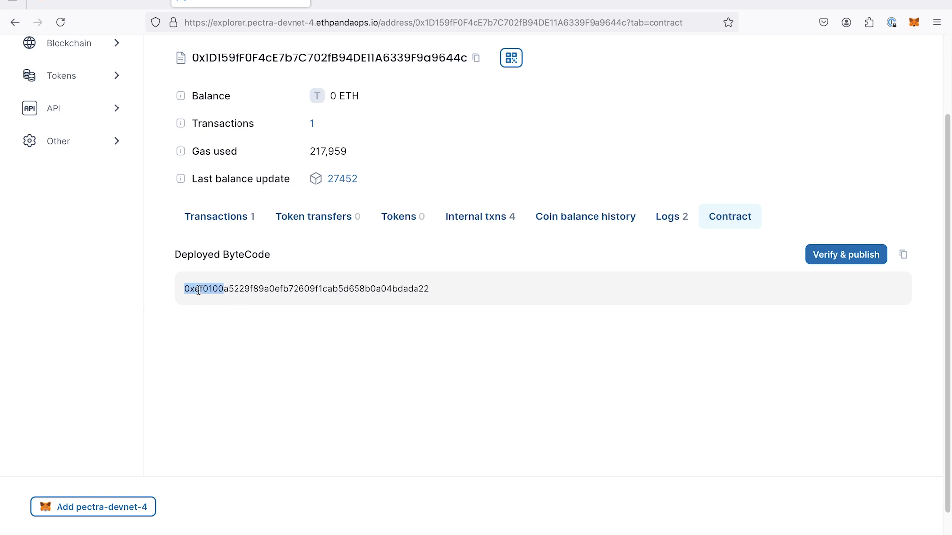
{"action": "left_click", "coordinate": [224, 289]}
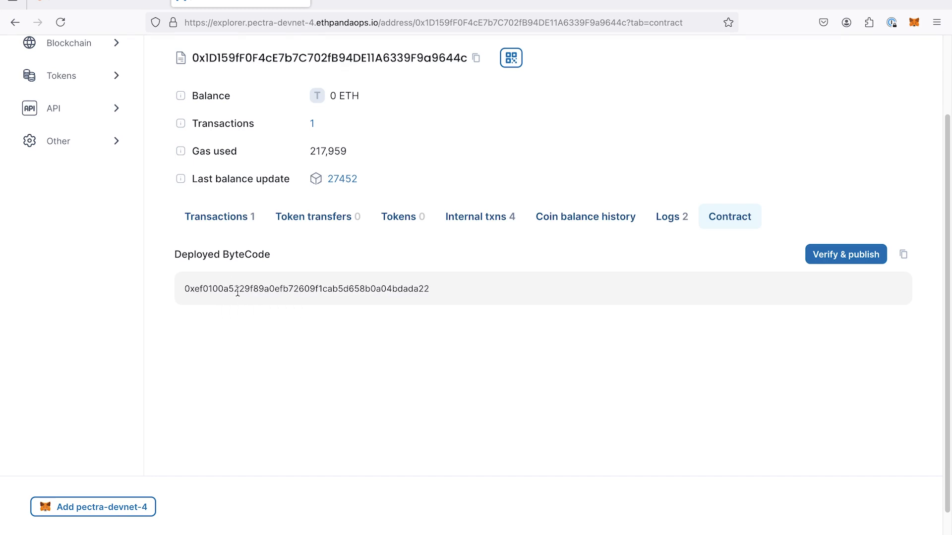
{"action": "mouse_move", "coordinate": [244, 289]}
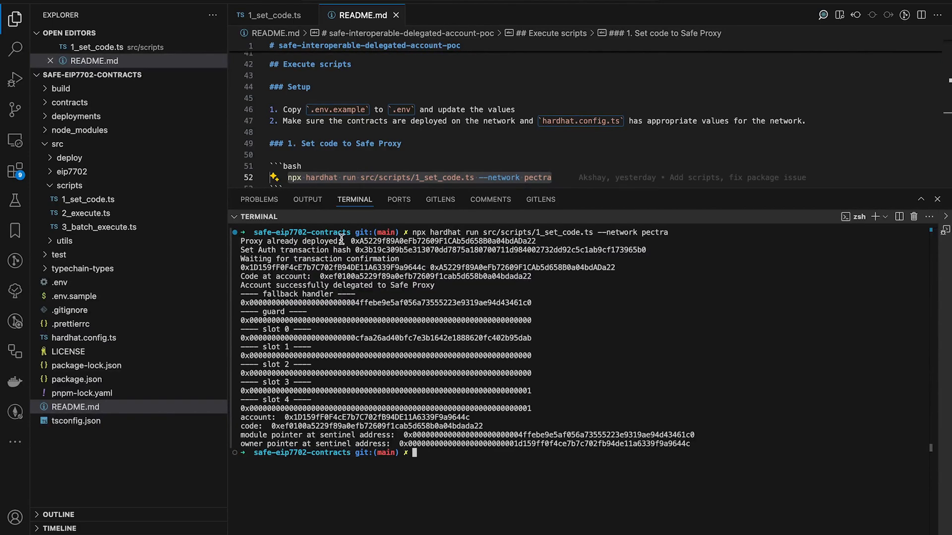
Select the address after 'Proxy already deployed:' in the terminal output
{"action": "double_click", "coordinate": [363, 241]}
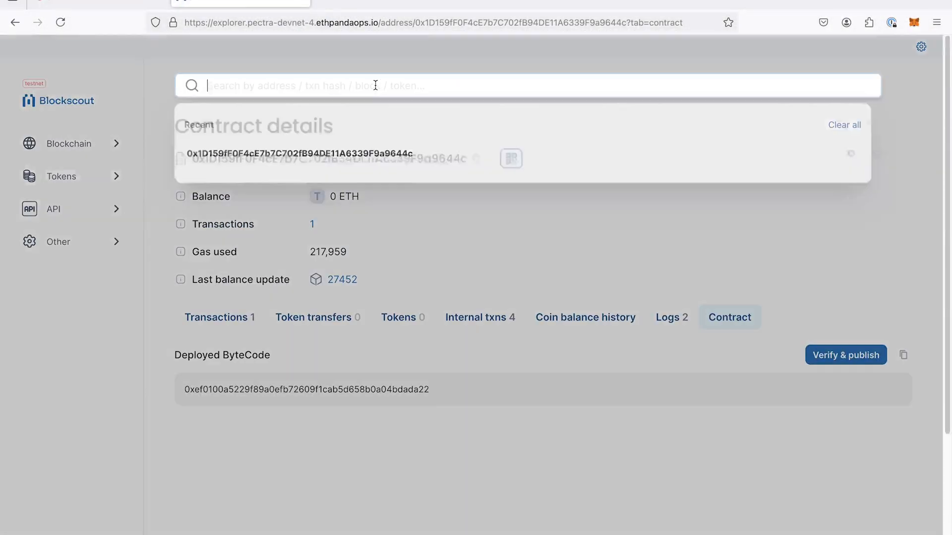
Search 0xA5229f89A0eFb72609F1CAb5d658B0a04bdADa22 and view the proxy's creation and deployed code
{"action": "type", "text": "0xA5229f89A0eFb72609F1CAb5d658B0a04bdADa22"}
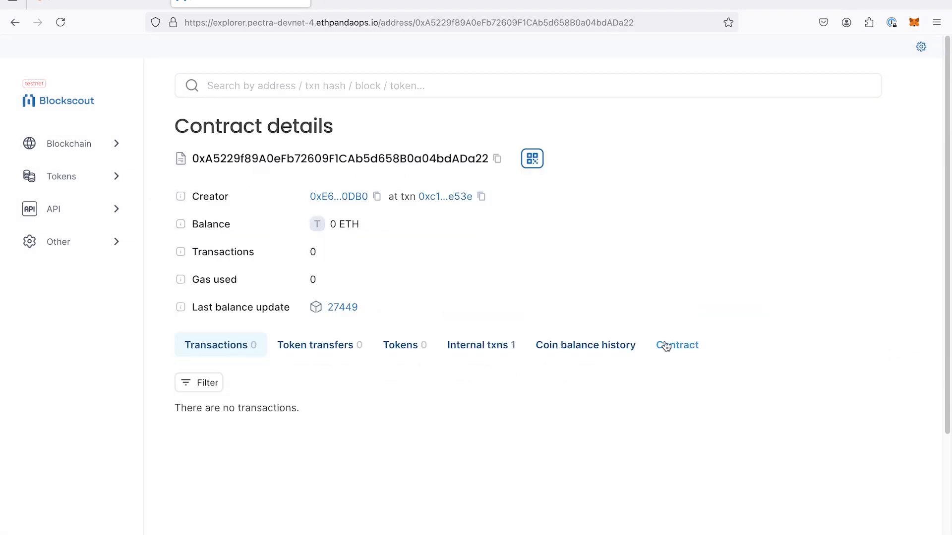
{"action": "left_click", "coordinate": [677, 345]}
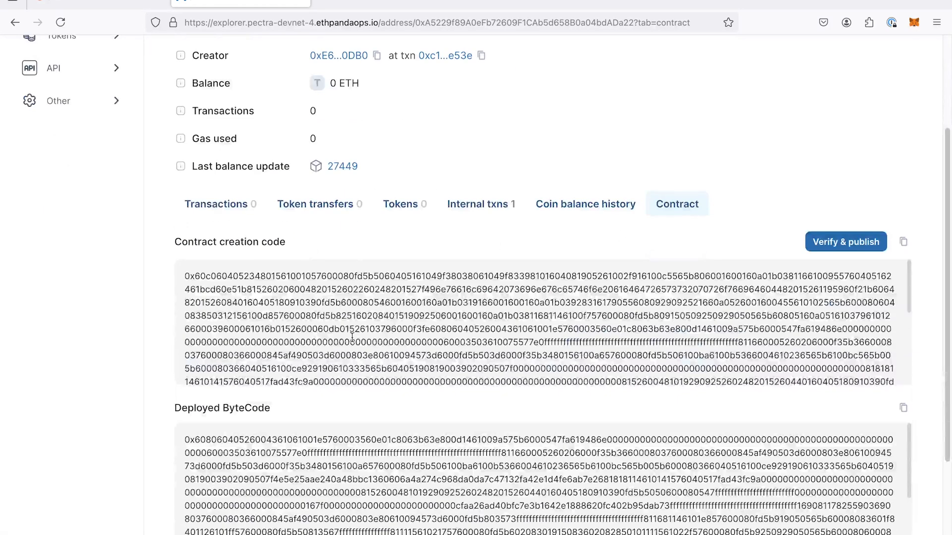
{"action": "scroll", "scroll_direction": "down", "scroll_amount": 3}
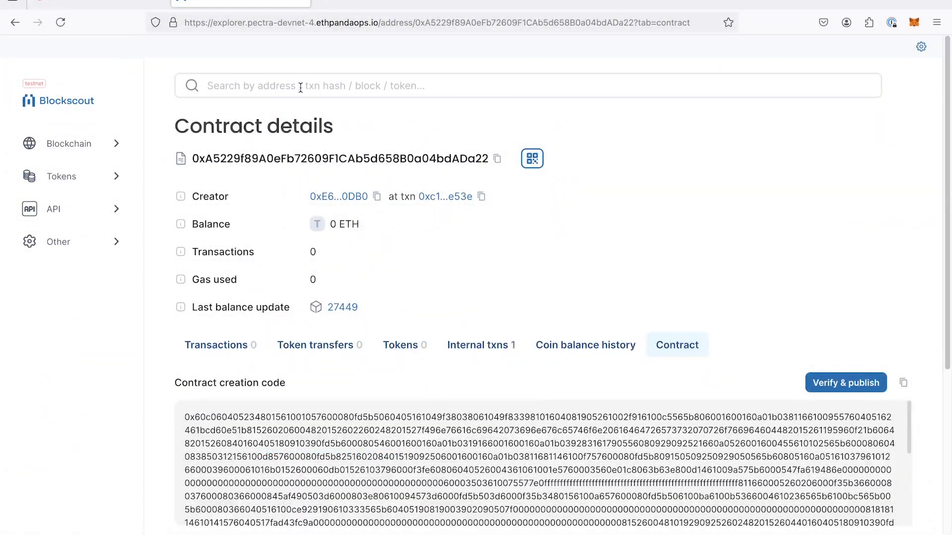
Search 0xcfaa26ad40bfc7e3b1642e1888620fc402b95dab and scroll through its contract creation and deployed code
{"action": "type", "text": "0"}
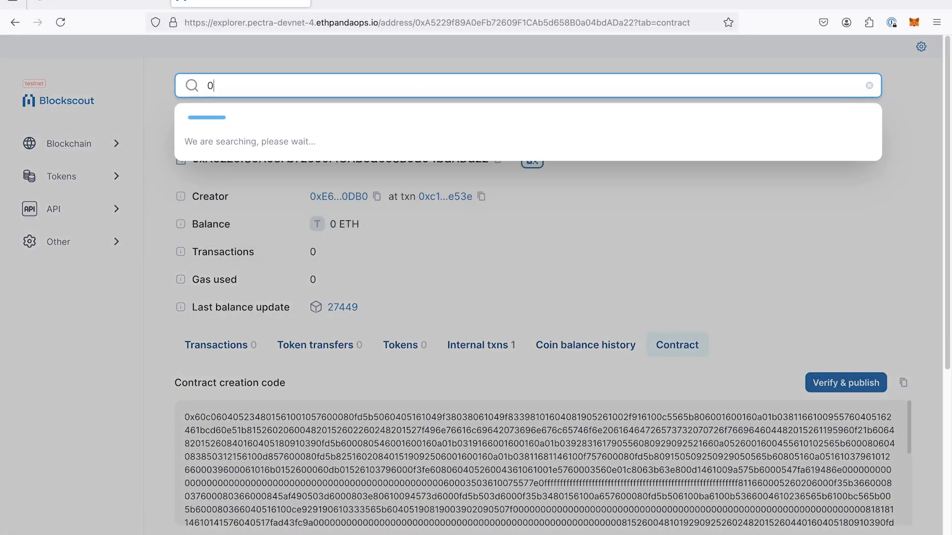
{"action": "type", "text": "0xcfaa26ad40bfc7e3b1642e1888620fc402b95dab"}
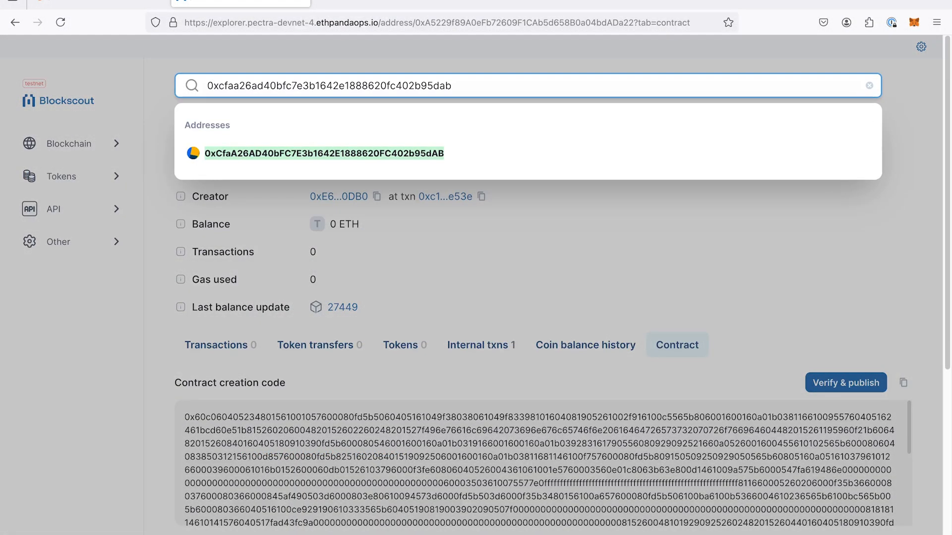
{"action": "left_click", "coordinate": [323, 153]}
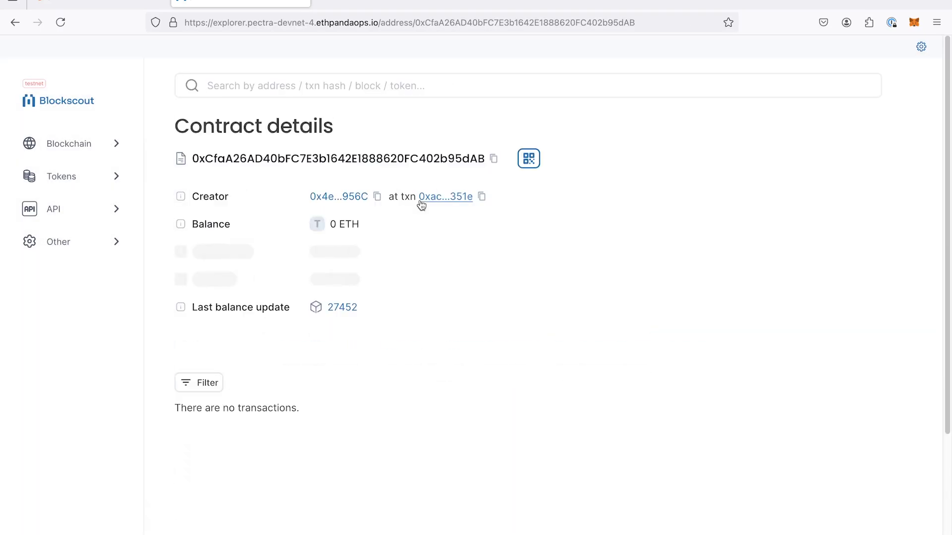
{"action": "left_click", "coordinate": [692, 345]}
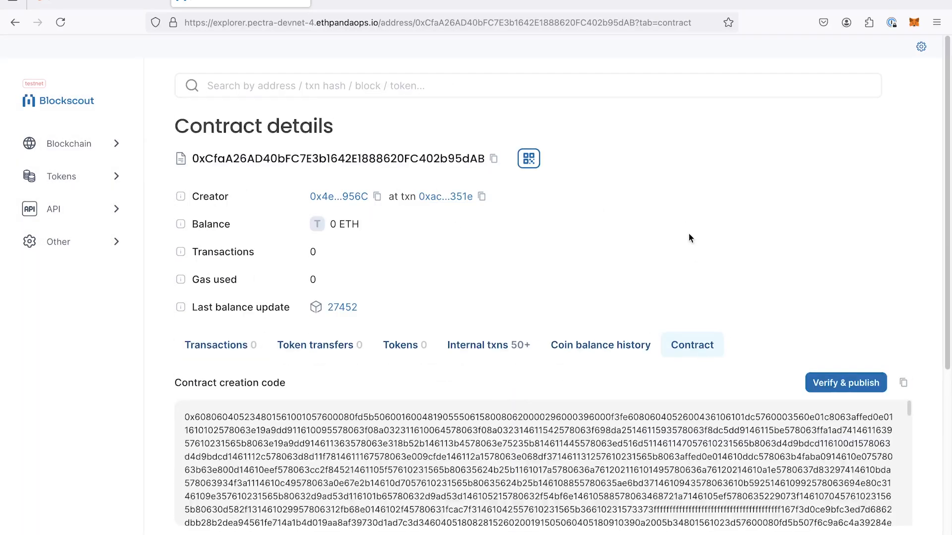
{"action": "scroll", "scroll_direction": "down", "scroll_amount": 3}
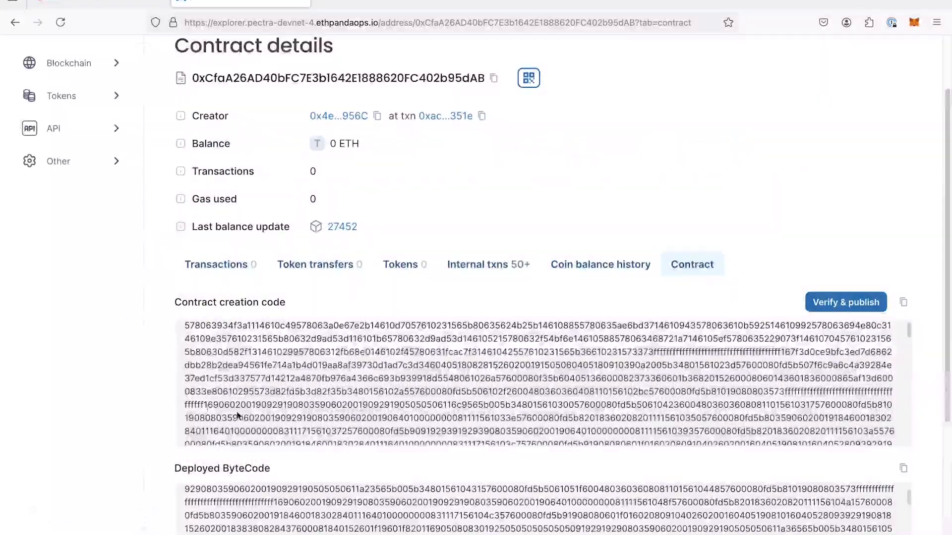
{"action": "scroll", "scroll_direction": "down", "scroll_amount": 3}
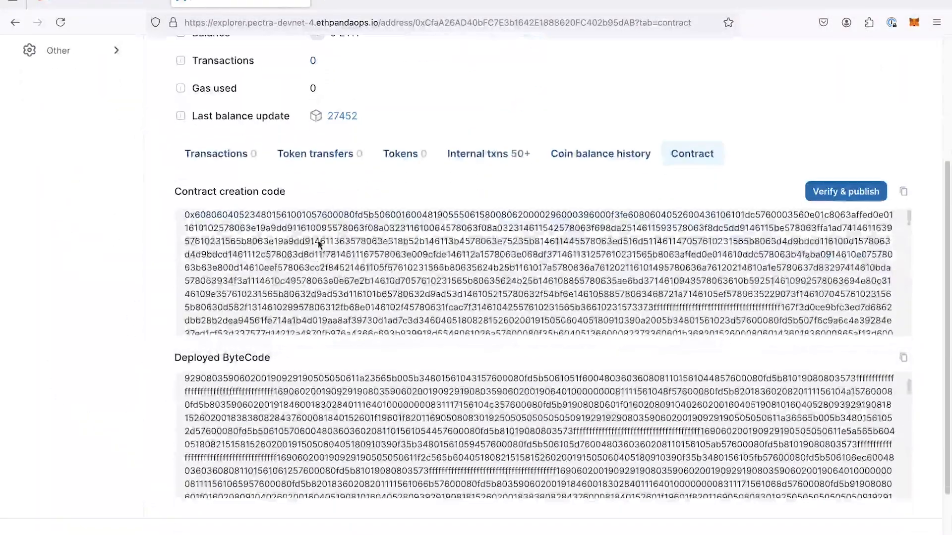
{"action": "scroll", "scroll_direction": "down", "scroll_amount": 3}
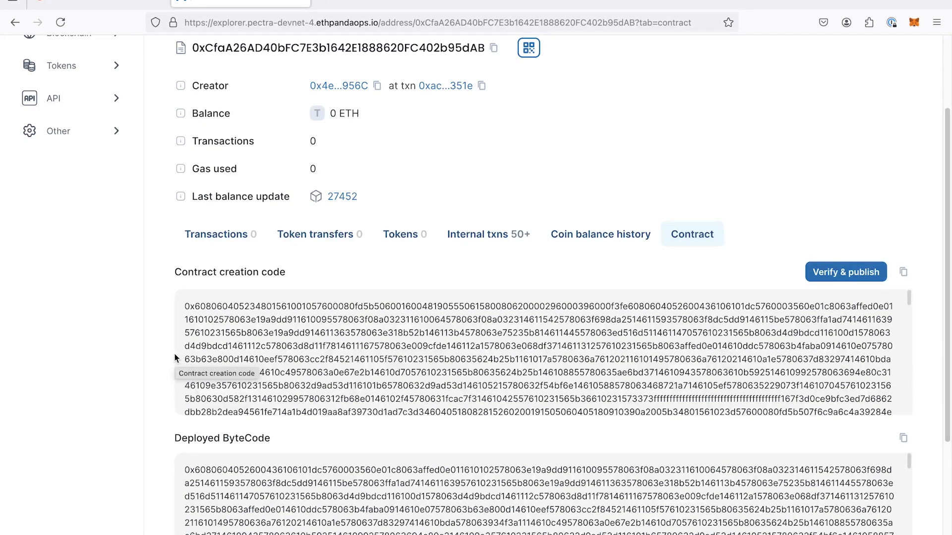
{"action": "mouse_move", "coordinate": [553, 179]}
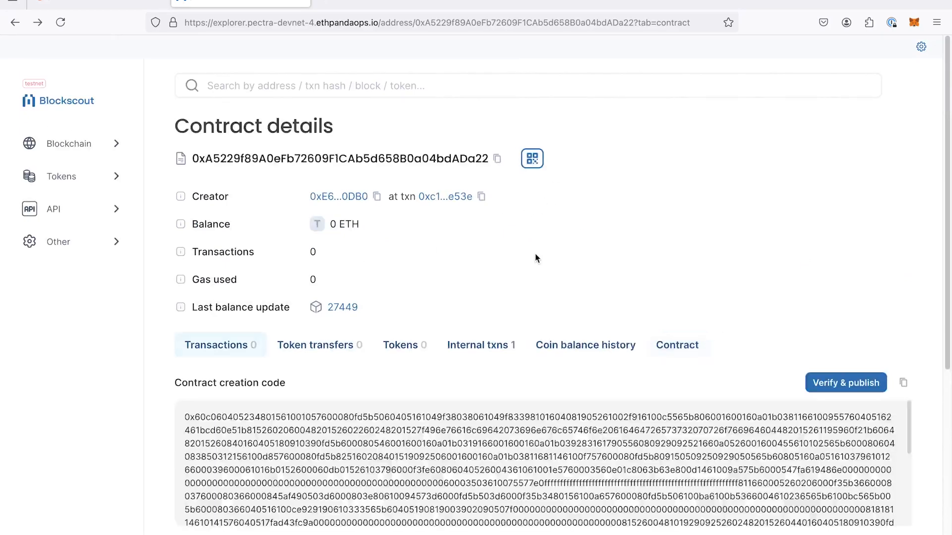
Go back to delegated account 0x1D159fF0…644c, showing its 0xef0100 deployed bytecode and proxy address
{"action": "left_click", "coordinate": [217, 345]}
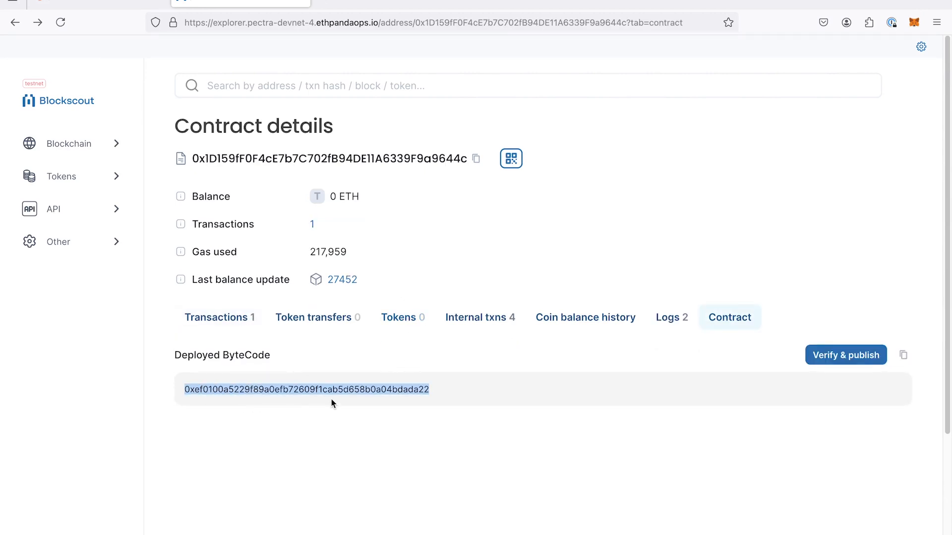
{"action": "mouse_move", "coordinate": [436, 398]}
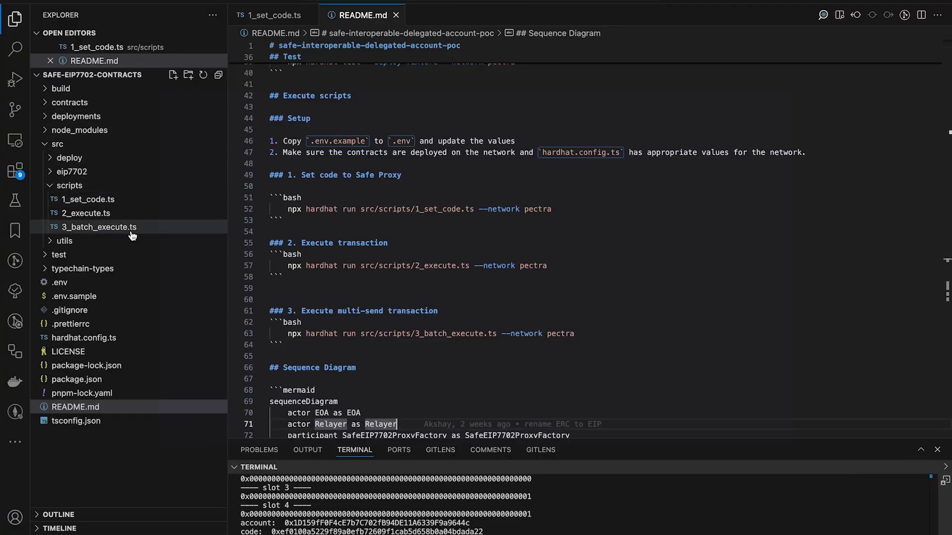
{"action": "left_click", "coordinate": [98, 227]}
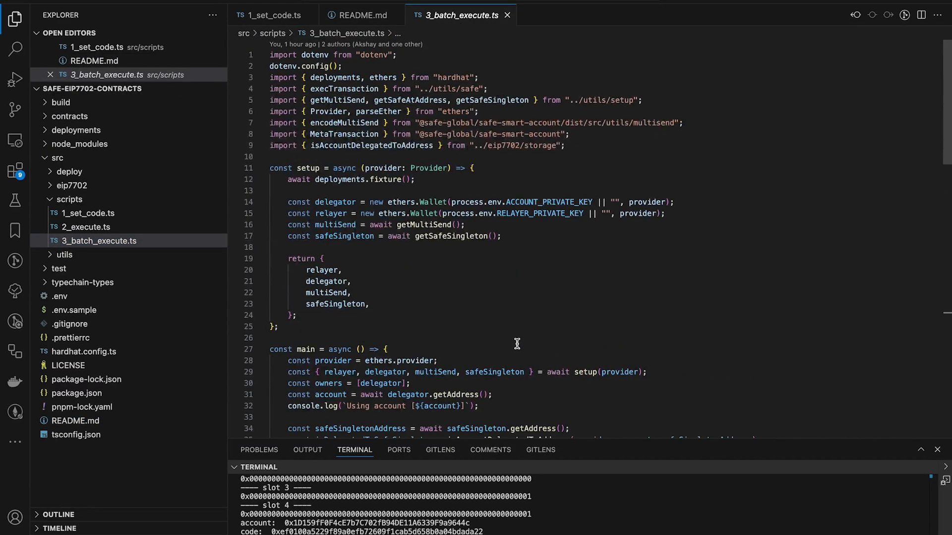
{"action": "mouse_move", "coordinate": [435, 226]}
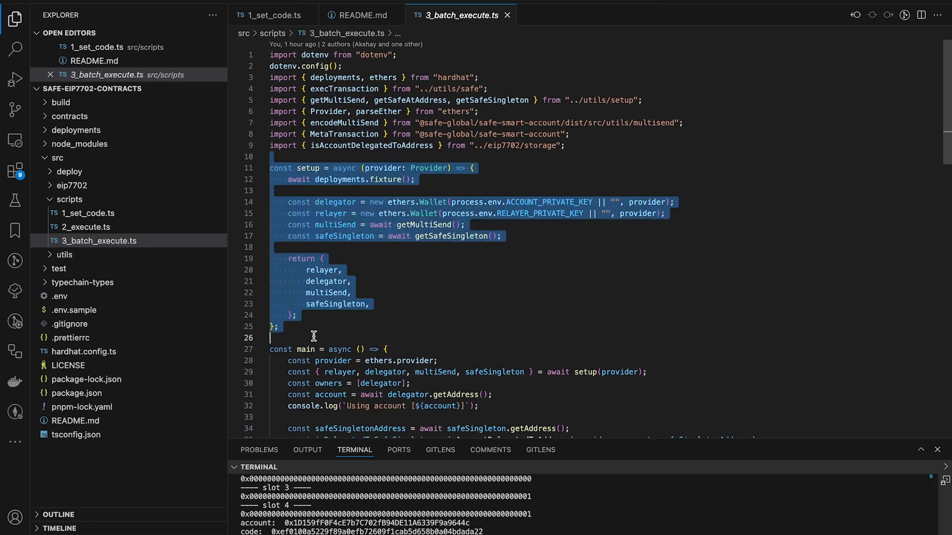
{"action": "scroll", "scroll_direction": "down", "scroll_amount": 3}
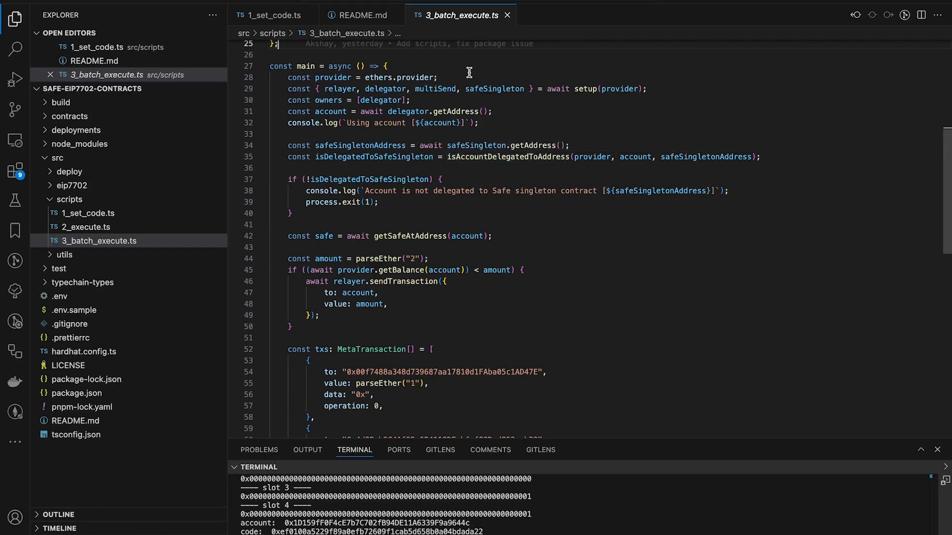
{"action": "mouse_move", "coordinate": [490, 88]}
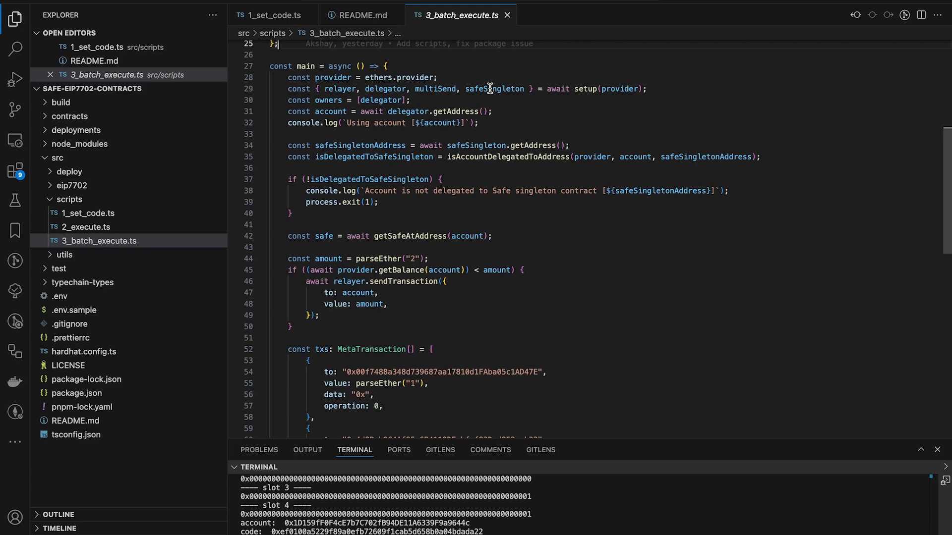
{"action": "mouse_move", "coordinate": [588, 124]}
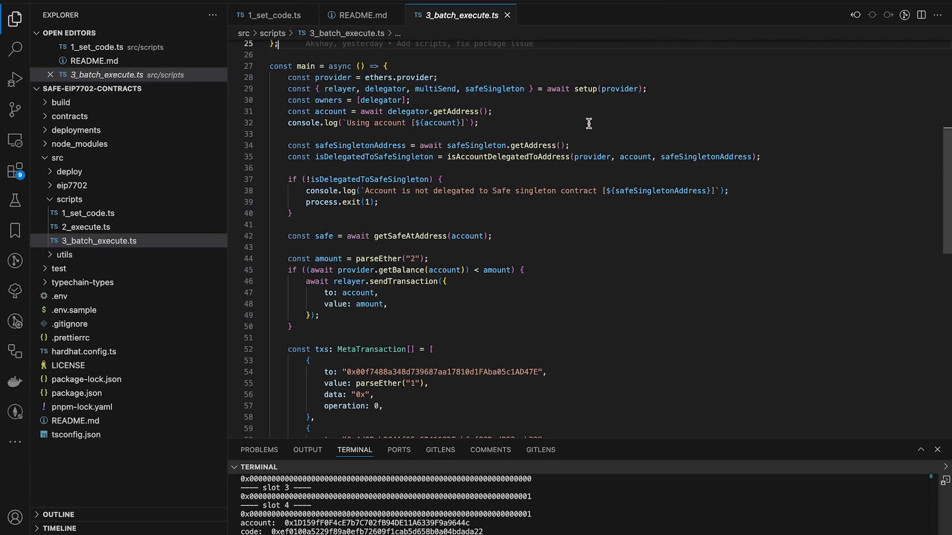
{"action": "mouse_move", "coordinate": [576, 128]}
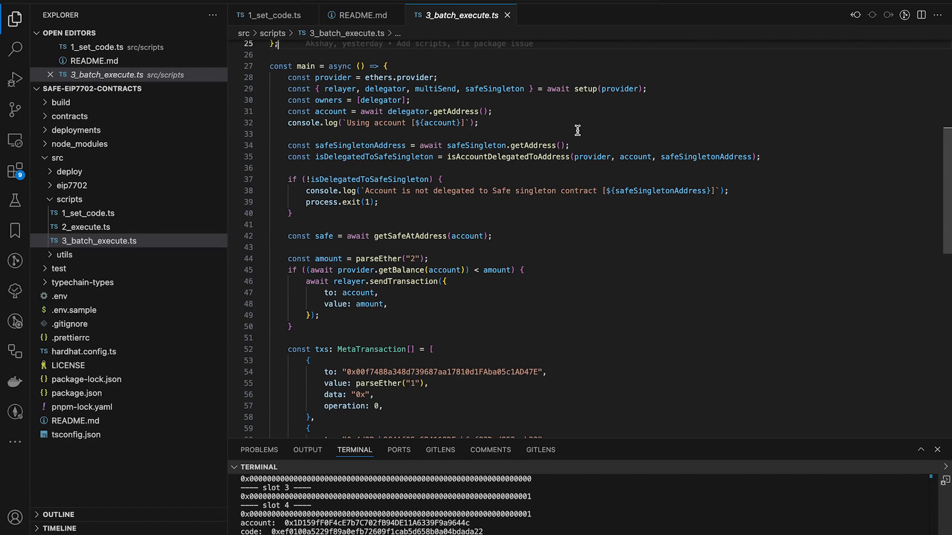
{"action": "scroll", "scroll_direction": "down", "scroll_amount": 3}
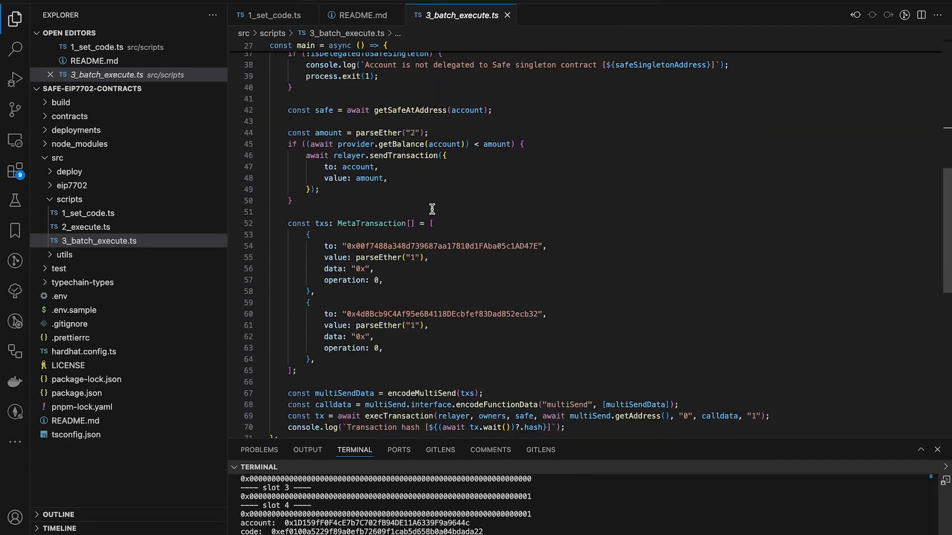
{"action": "scroll", "scroll_direction": "down", "scroll_amount": 3}
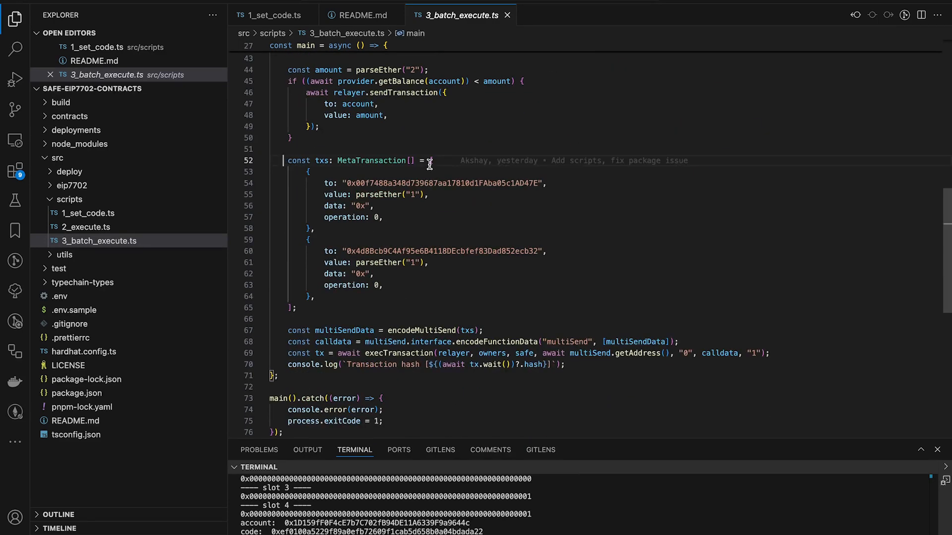
{"action": "left_click_drag", "start_coordinate": [427, 160], "coordinate": [300, 308]}
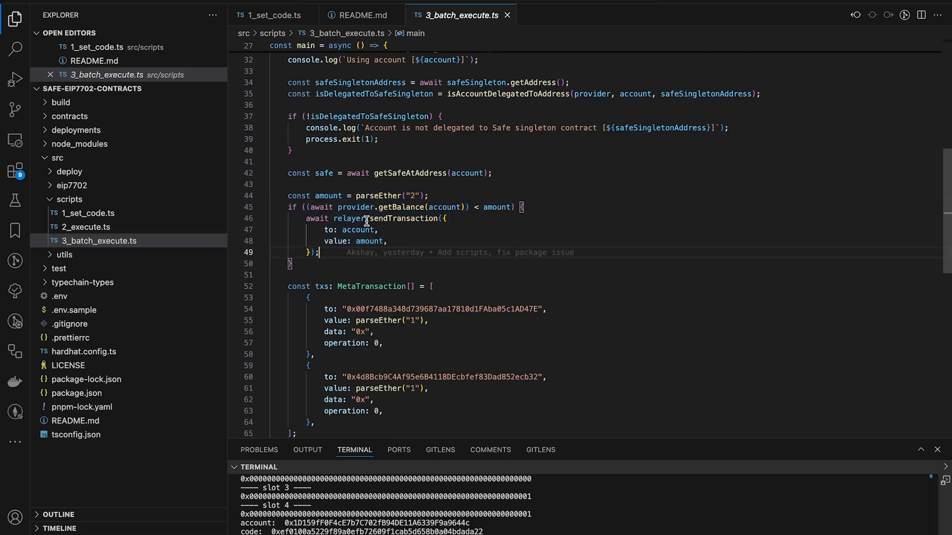
{"action": "double_click", "coordinate": [358, 229]}
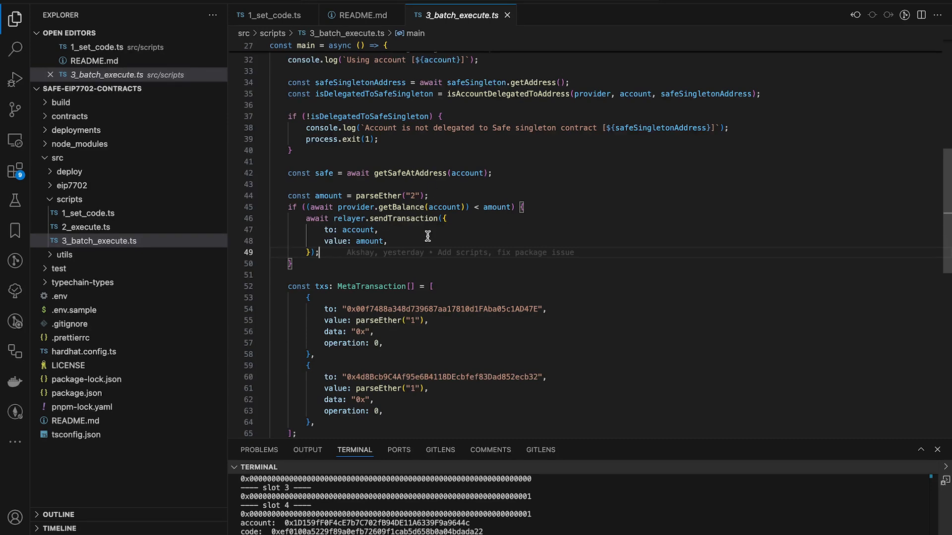
{"action": "scroll", "scroll_direction": "down", "scroll_amount": 3}
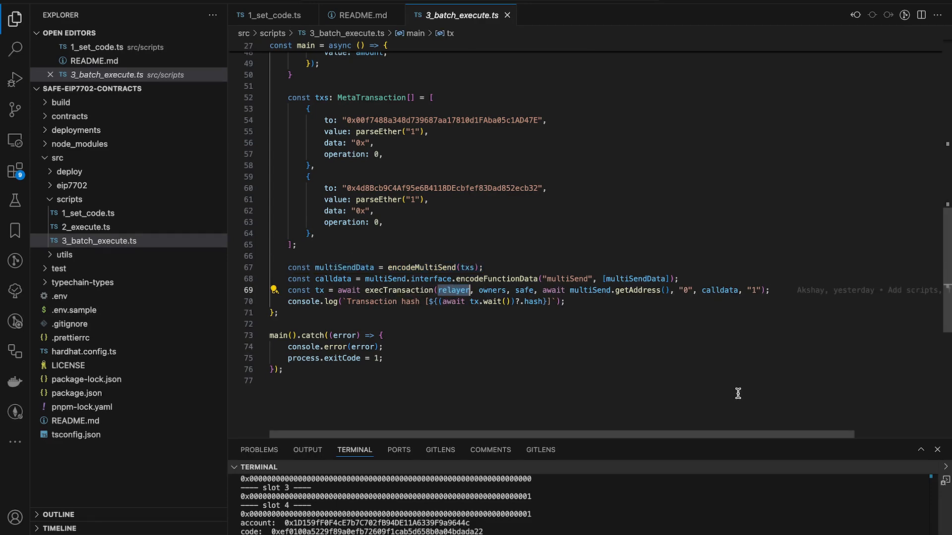
{"action": "left_click", "coordinate": [359, 14]}
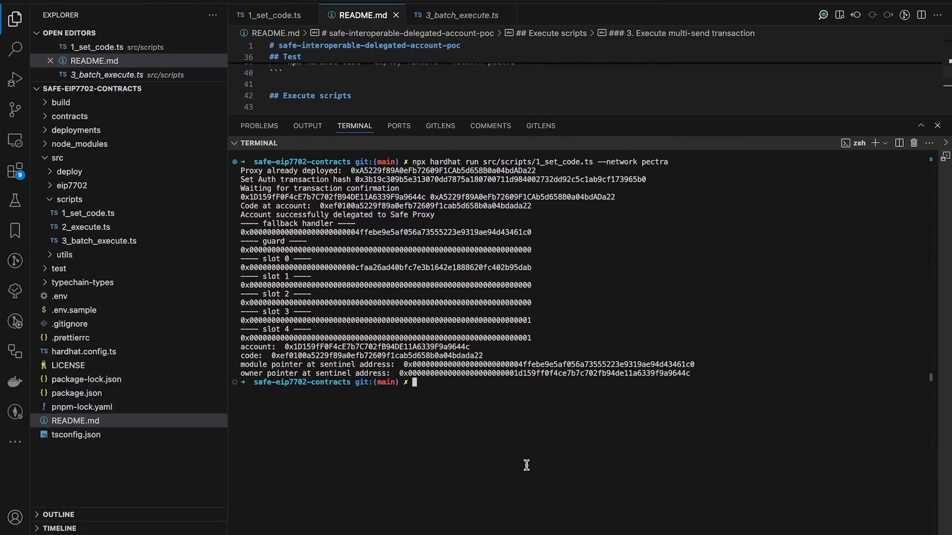
Run 3_batch_execute.ts with Hardhat on the pectra network and select the returned transaction hash
{"action": "type", "text": "npx hardhat run src/scripts/3_batch_execute.ts --network pectra"}
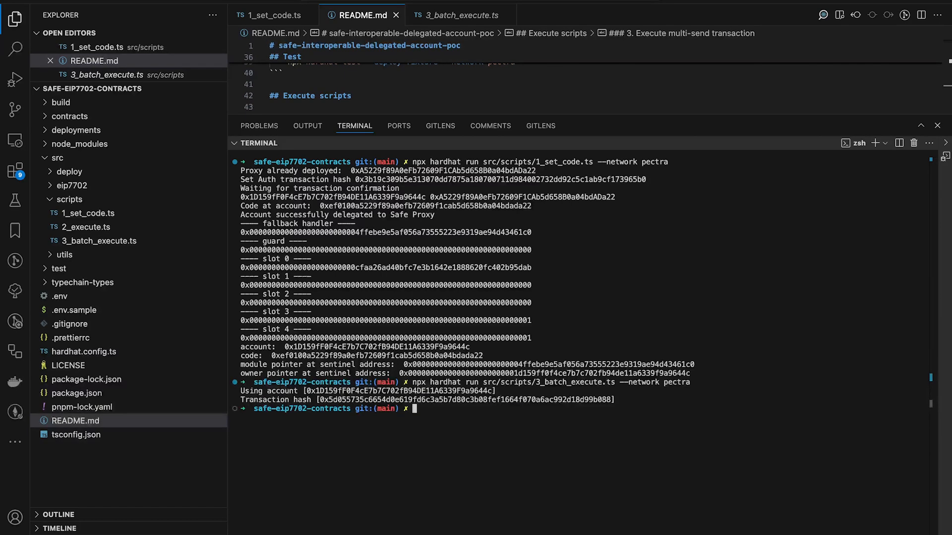
{"action": "double_click", "coordinate": [455, 399]}
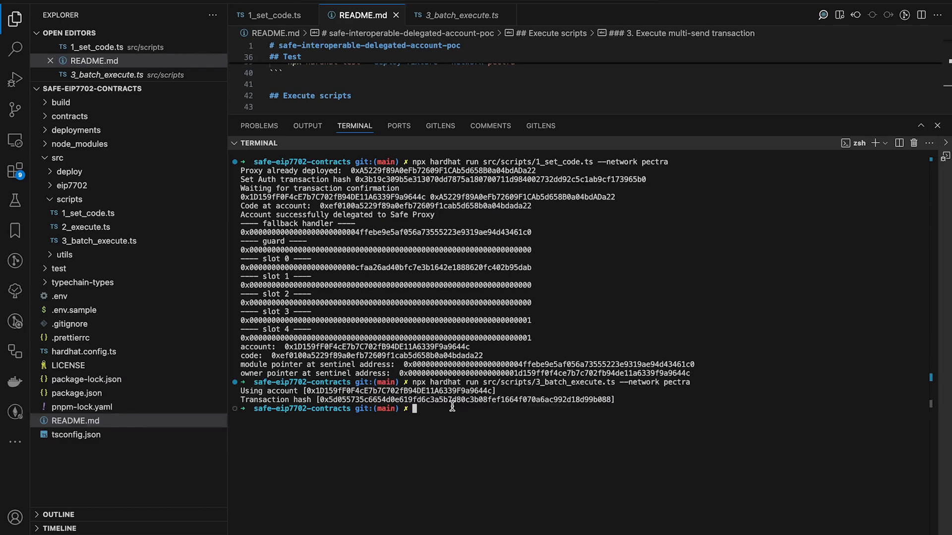
Search Blockscout for transaction 0x5d0557…b088 and view its Logs tab event
{"action": "double_click", "coordinate": [467, 399]}
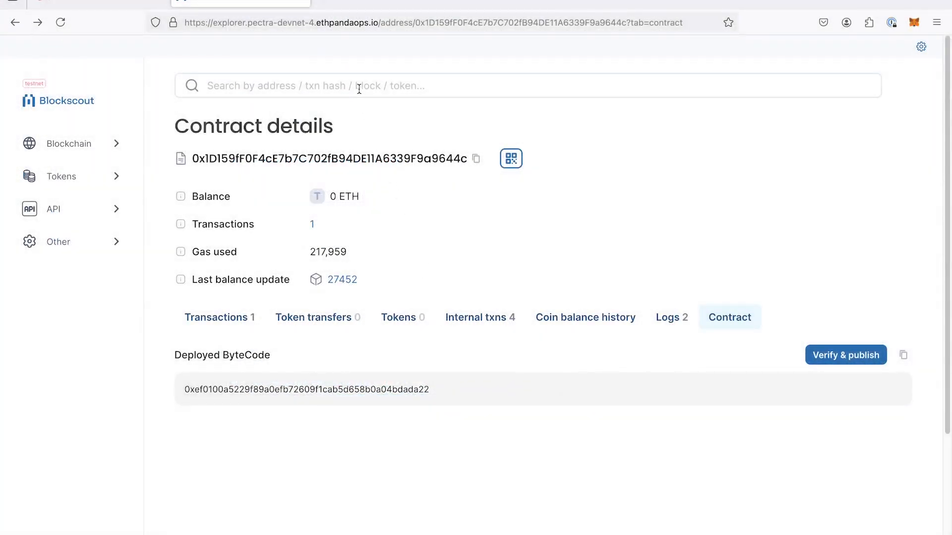
{"action": "type", "text": "0x5d055735c6654d0e619fd6c3a5b7d80c3b08fef1664f070a6ac992d18d99b088"}
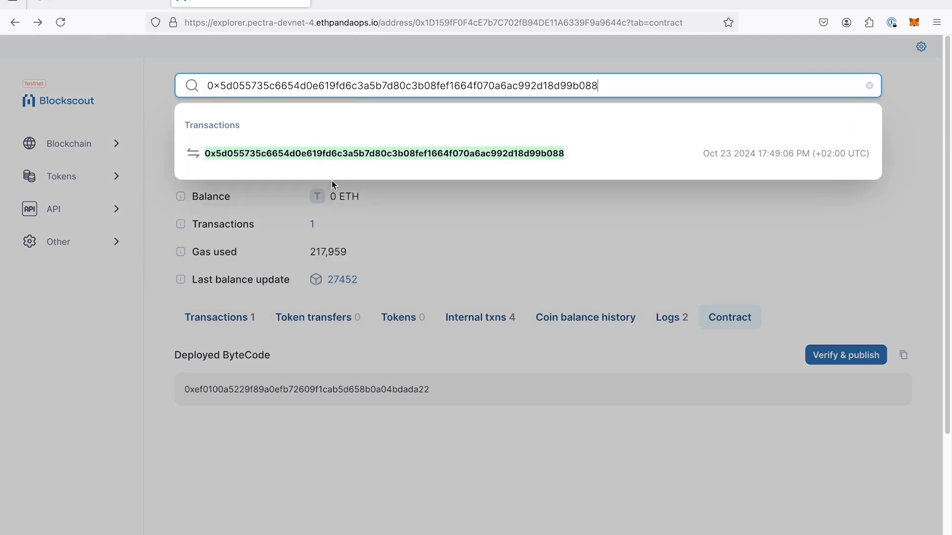
{"action": "left_click", "coordinate": [383, 153]}
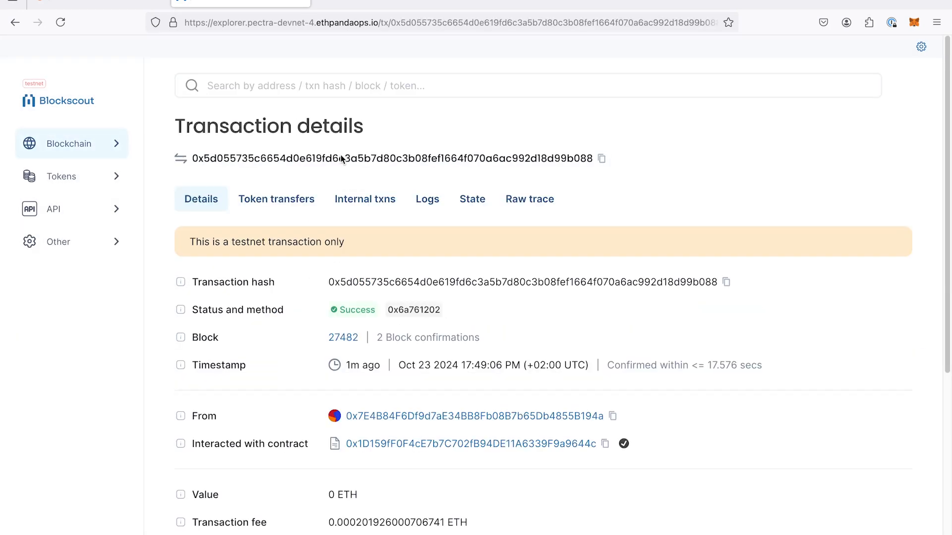
{"action": "scroll", "scroll_direction": "down", "scroll_amount": 3}
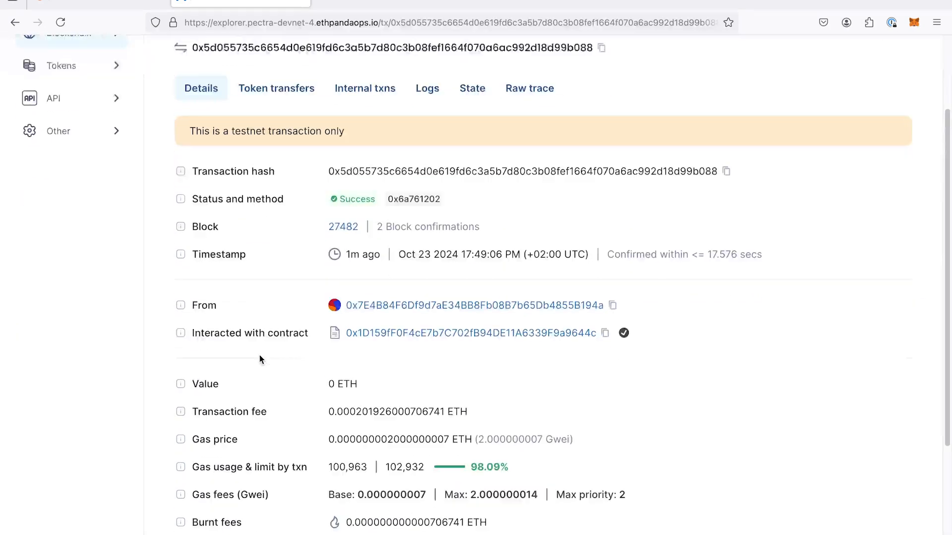
{"action": "left_click", "coordinate": [427, 88]}
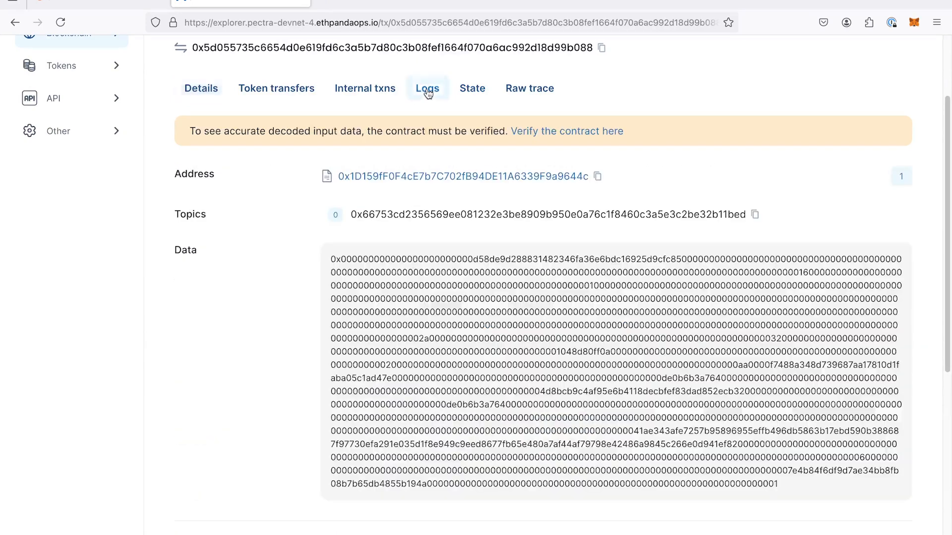
{"action": "scroll", "scroll_direction": "down", "scroll_amount": 3}
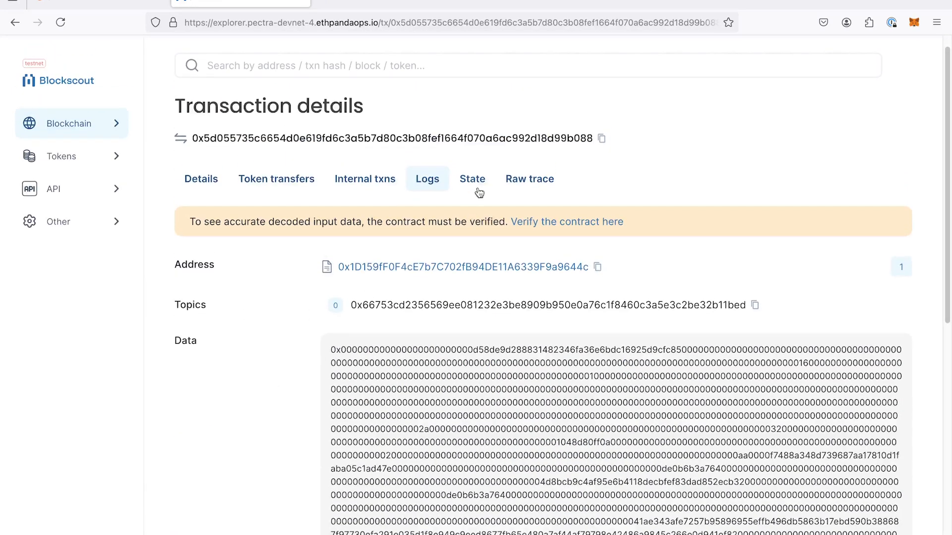
View the transaction's State tab and highlight the last recipient's 1 ETH to 2 ETH change
{"action": "left_click", "coordinate": [473, 179]}
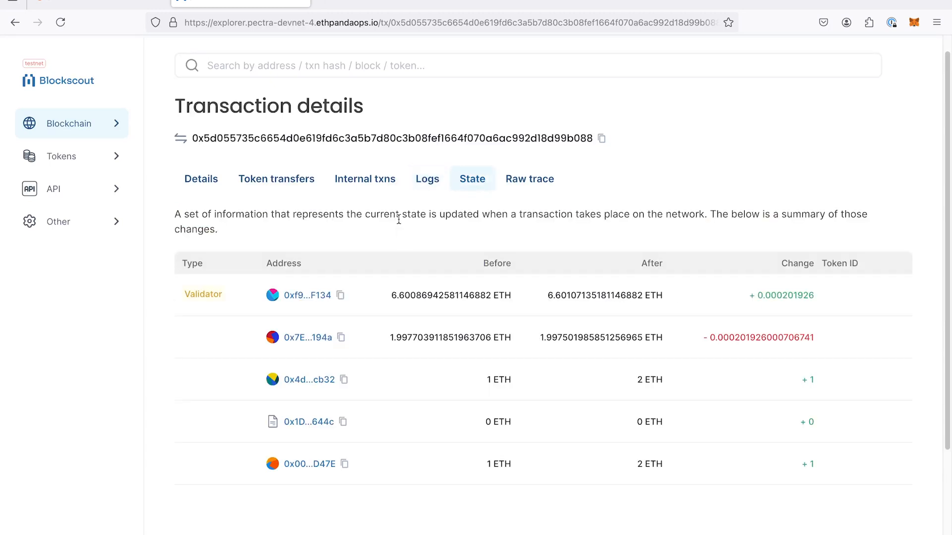
{"action": "scroll", "scroll_direction": "down", "scroll_amount": 3}
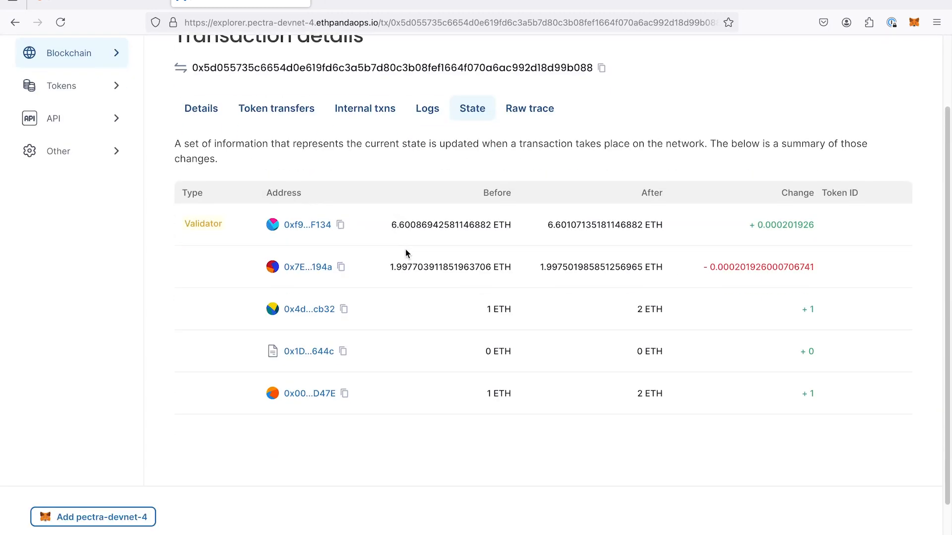
{"action": "mouse_move", "coordinate": [577, 370]}
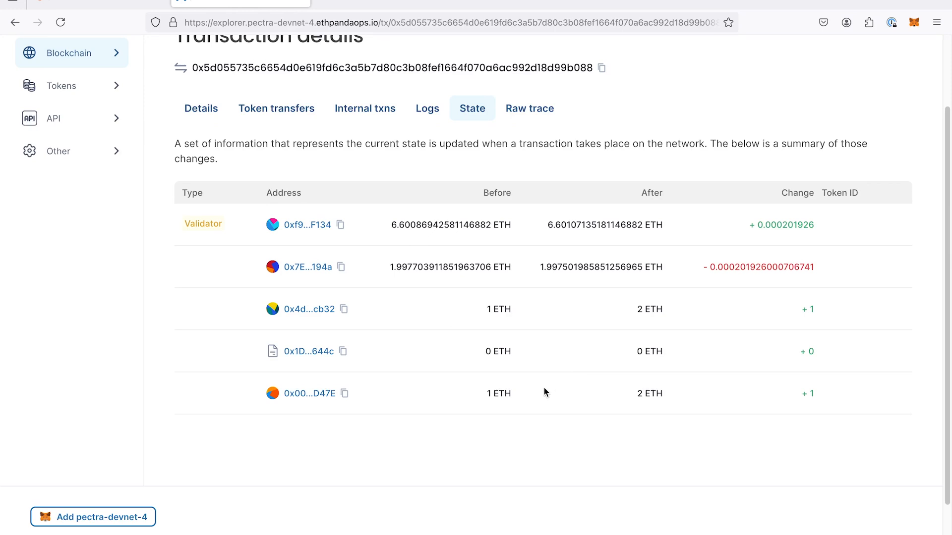
{"action": "mouse_move", "coordinate": [532, 390]}
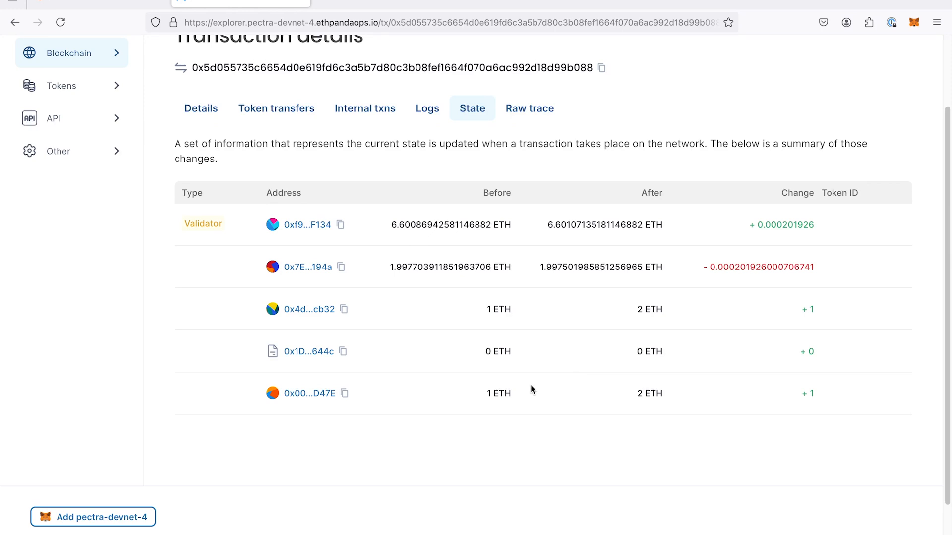
{"action": "mouse_move", "coordinate": [460, 310]}
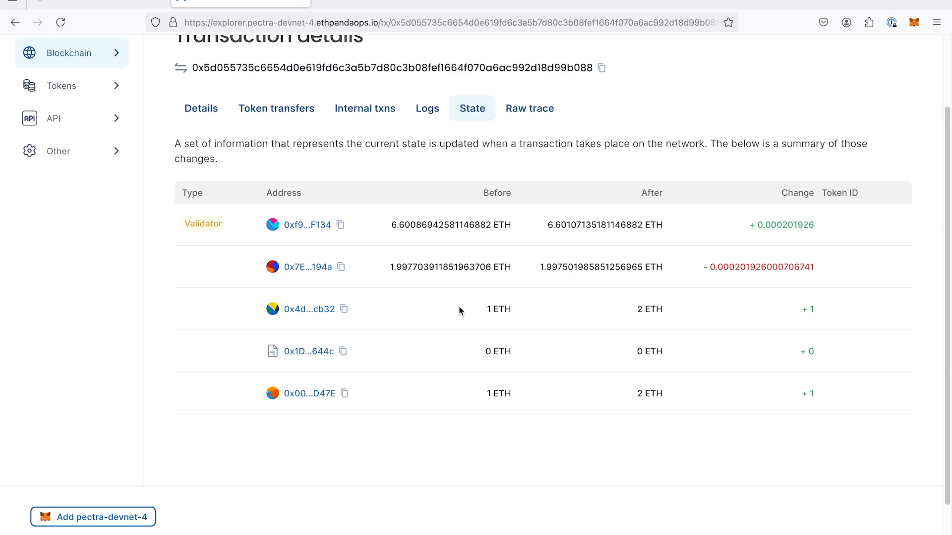
{"action": "triple_click", "coordinate": [498, 309]}
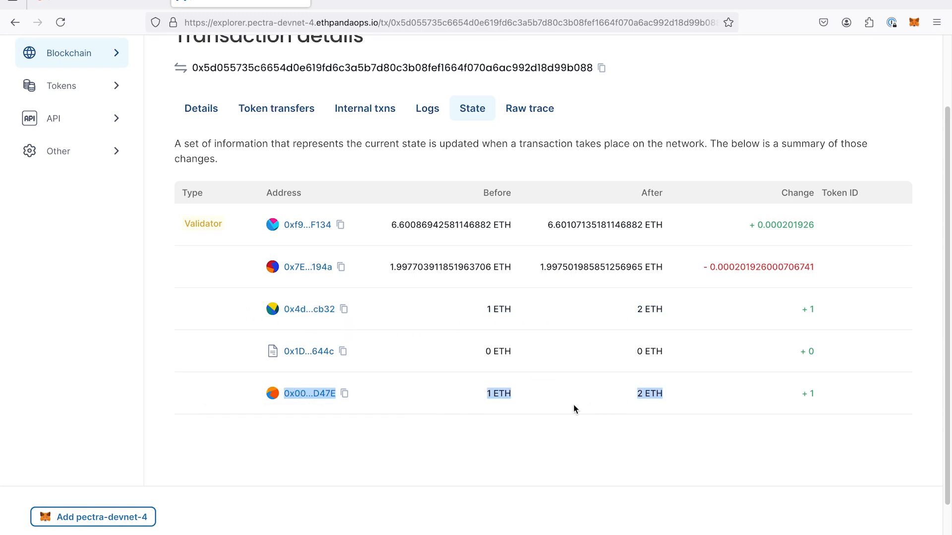
{"action": "mouse_move", "coordinate": [308, 309]}
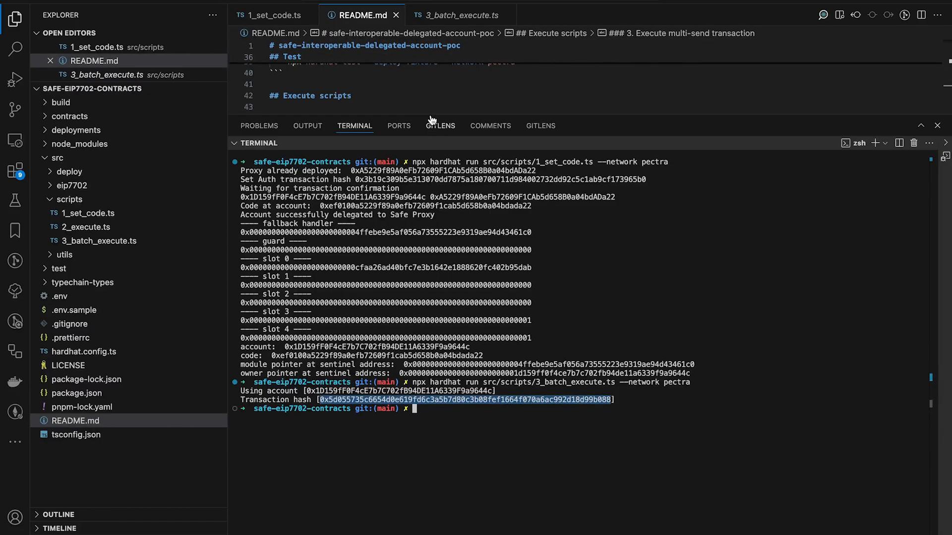
Compare 3_batch_execute.ts against Blockscout's recipients and select the txs array's two 1 ETH transfers
{"action": "left_click", "coordinate": [460, 15]}
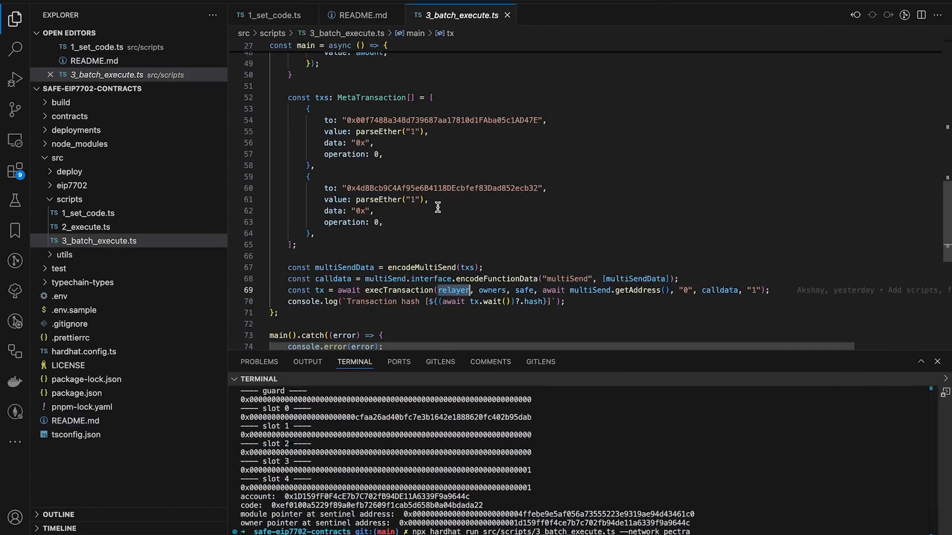
{"action": "double_click", "coordinate": [442, 188]}
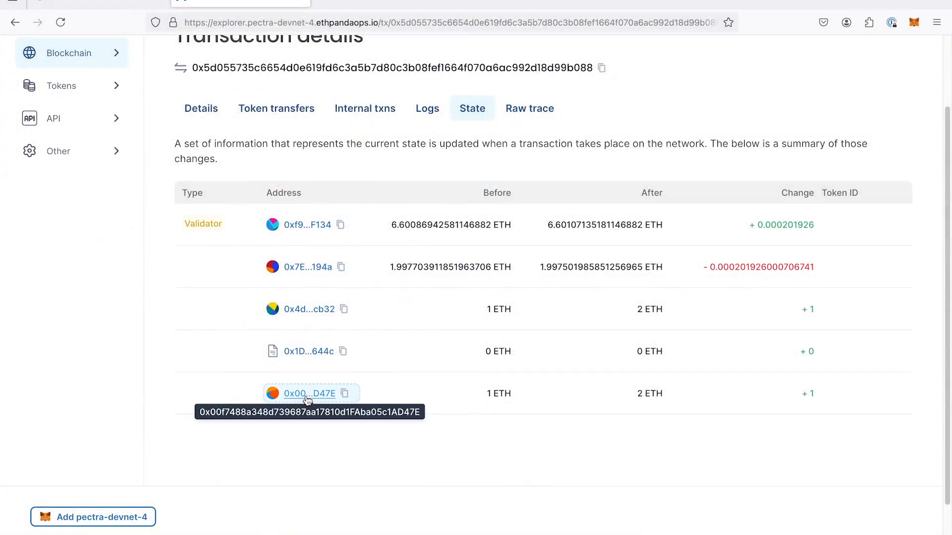
{"action": "mouse_move", "coordinate": [417, 328]}
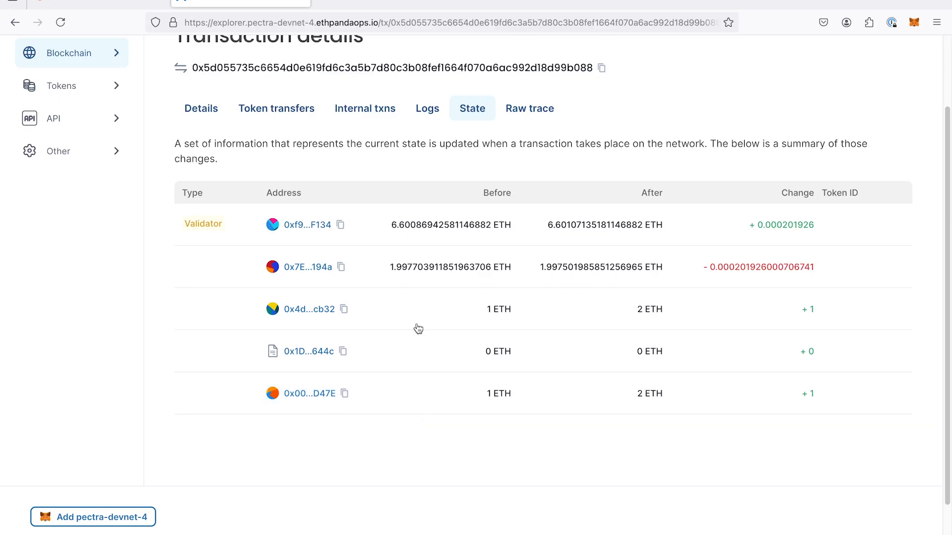
{"action": "key", "text": "alt+Tab"}
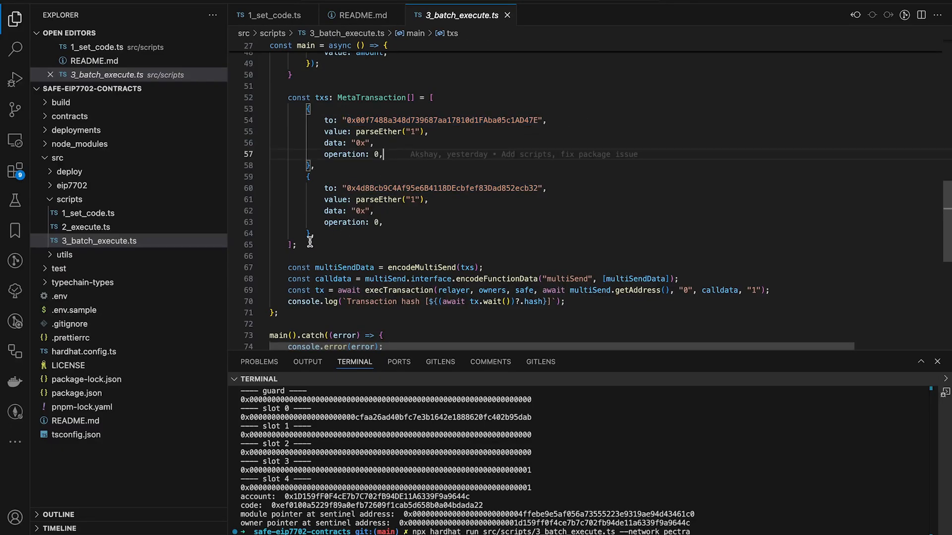
{"action": "left_click_drag", "start_coordinate": [313, 97], "coordinate": [296, 245]}
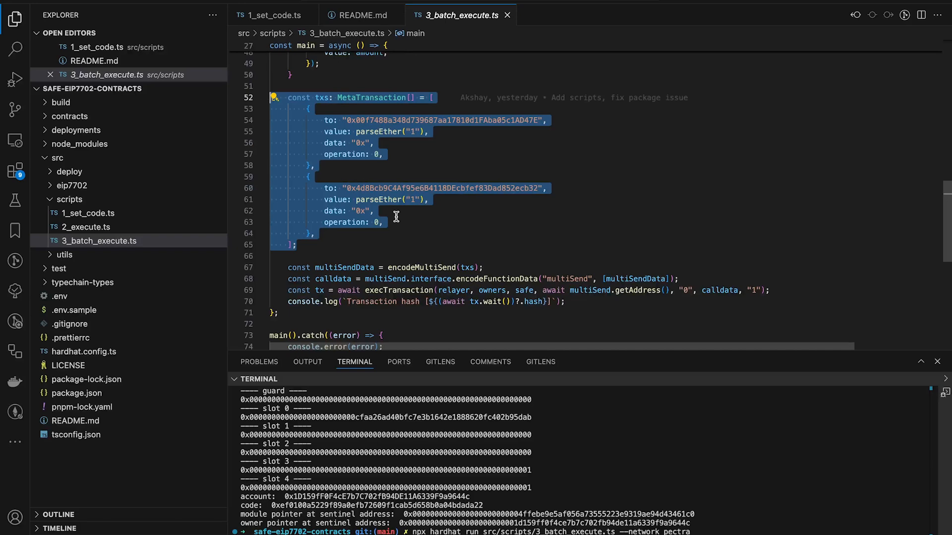